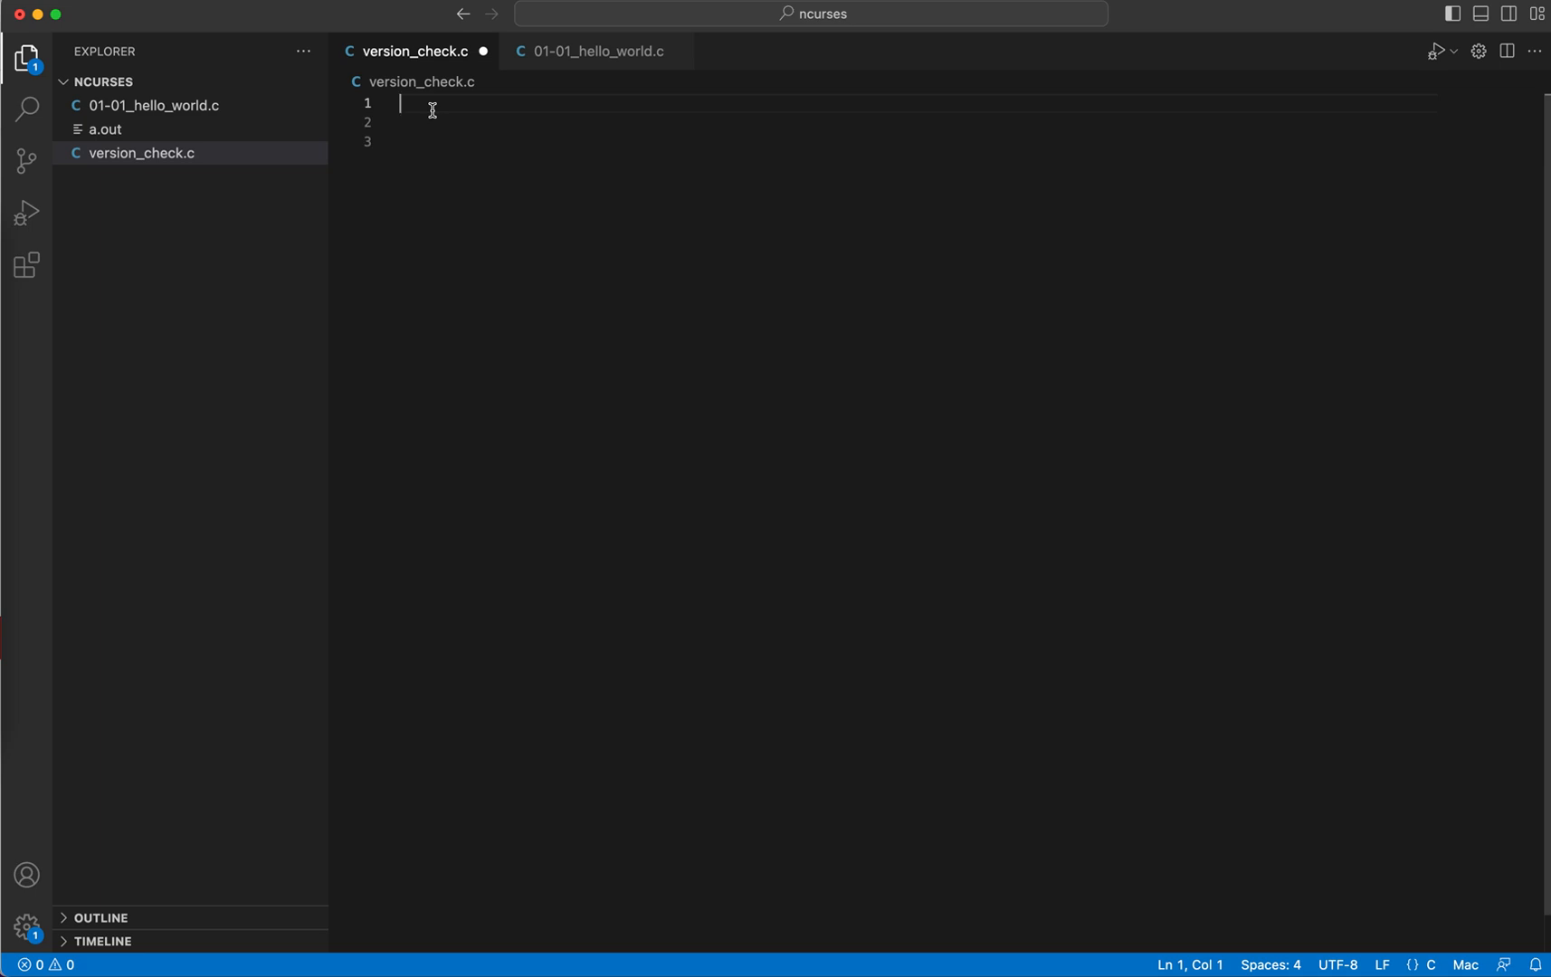
Step: Write #include <ncurses.h> and an int main() body that returns 0
{"action": "type", "text": "#include"}
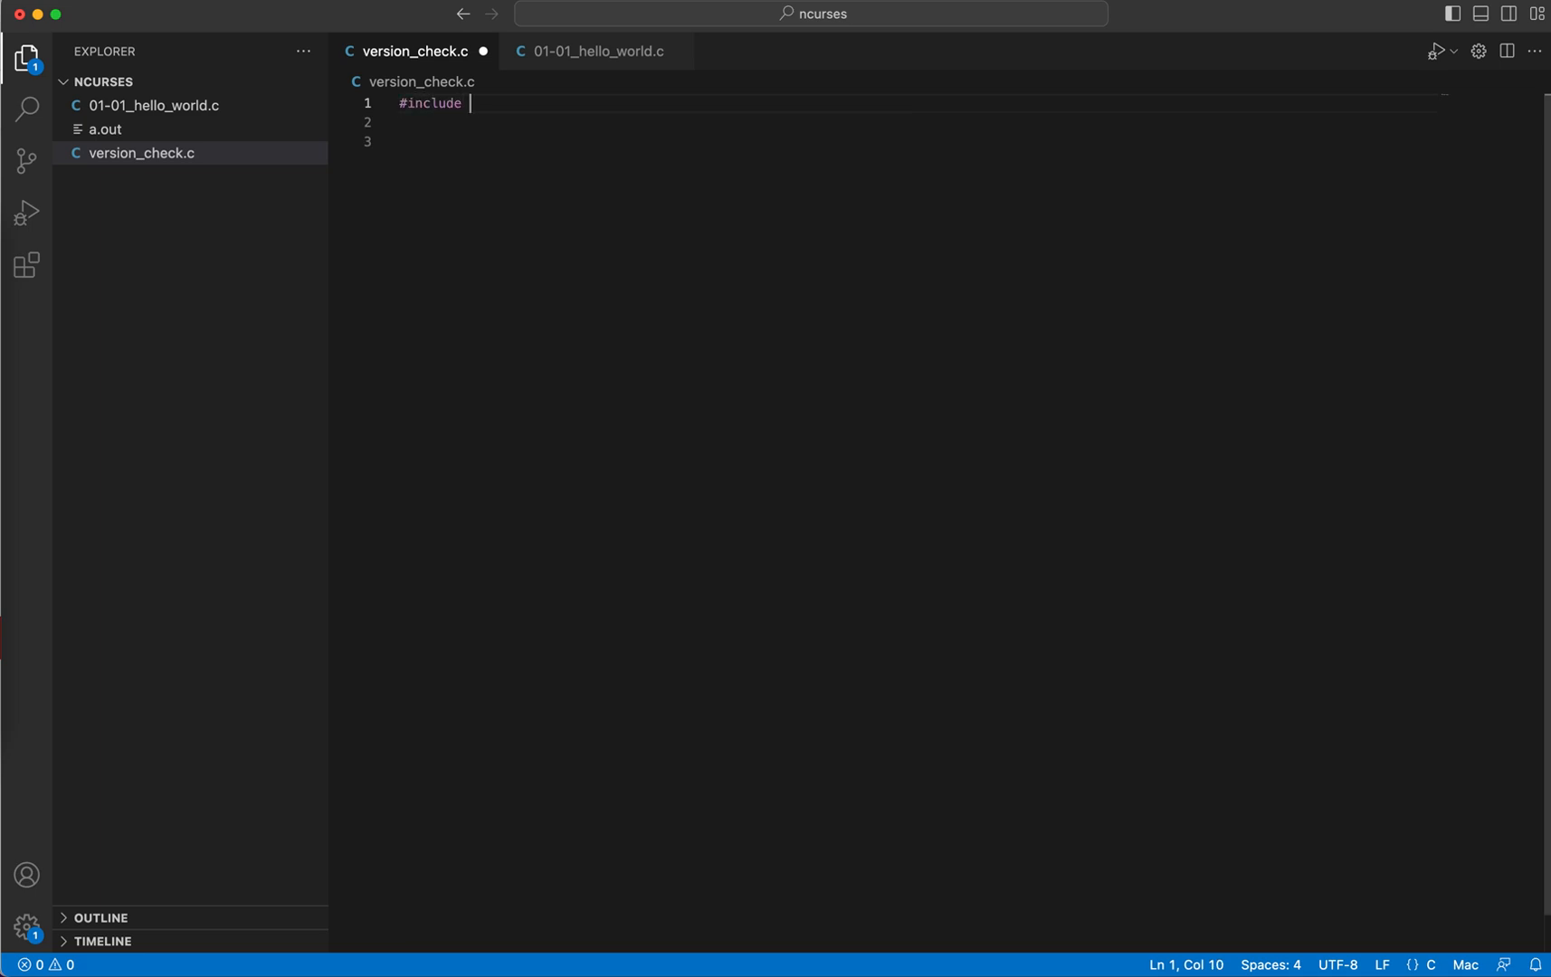
{"action": "type", "text": "<ncu"}
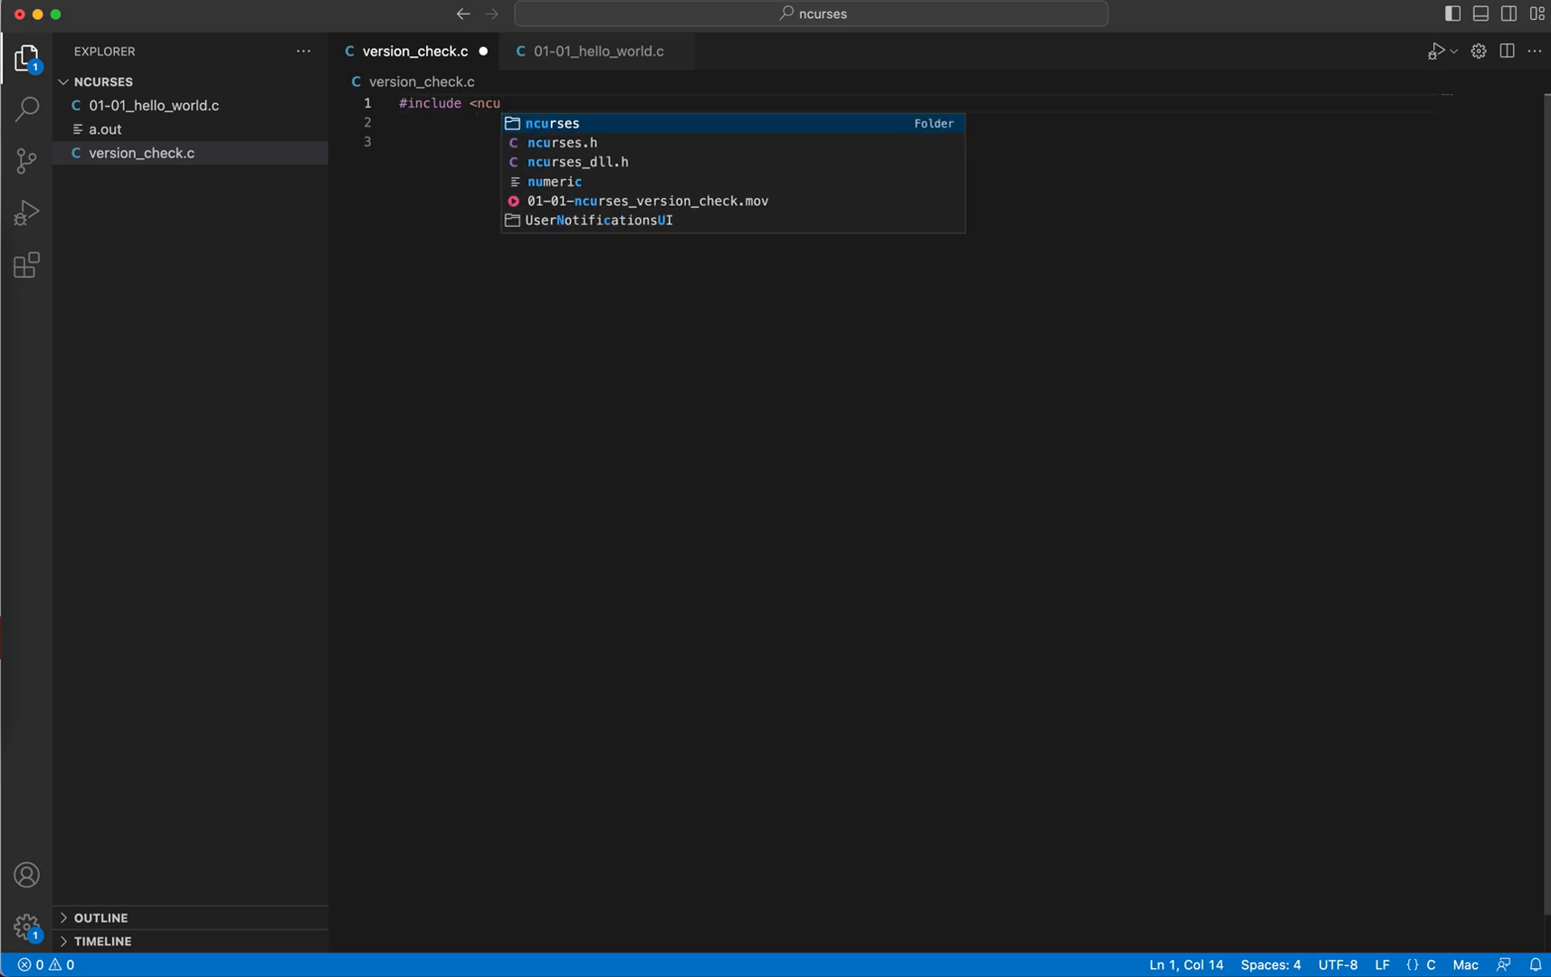
{"action": "key", "text": "Enter"}
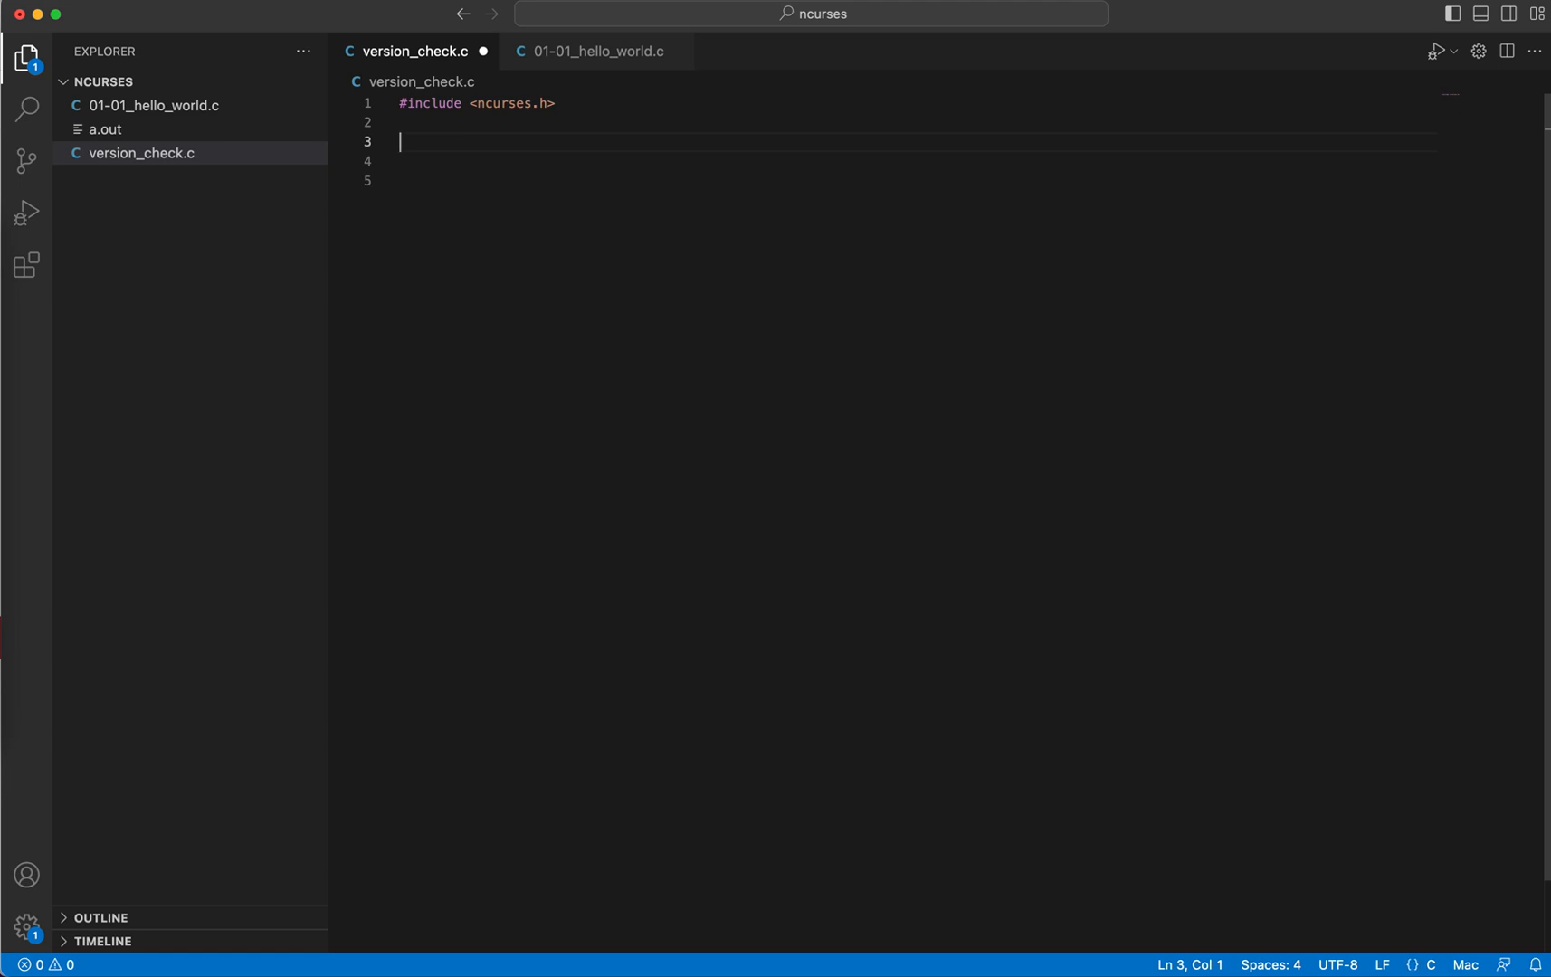
{"action": "type", "text": "int main()"}
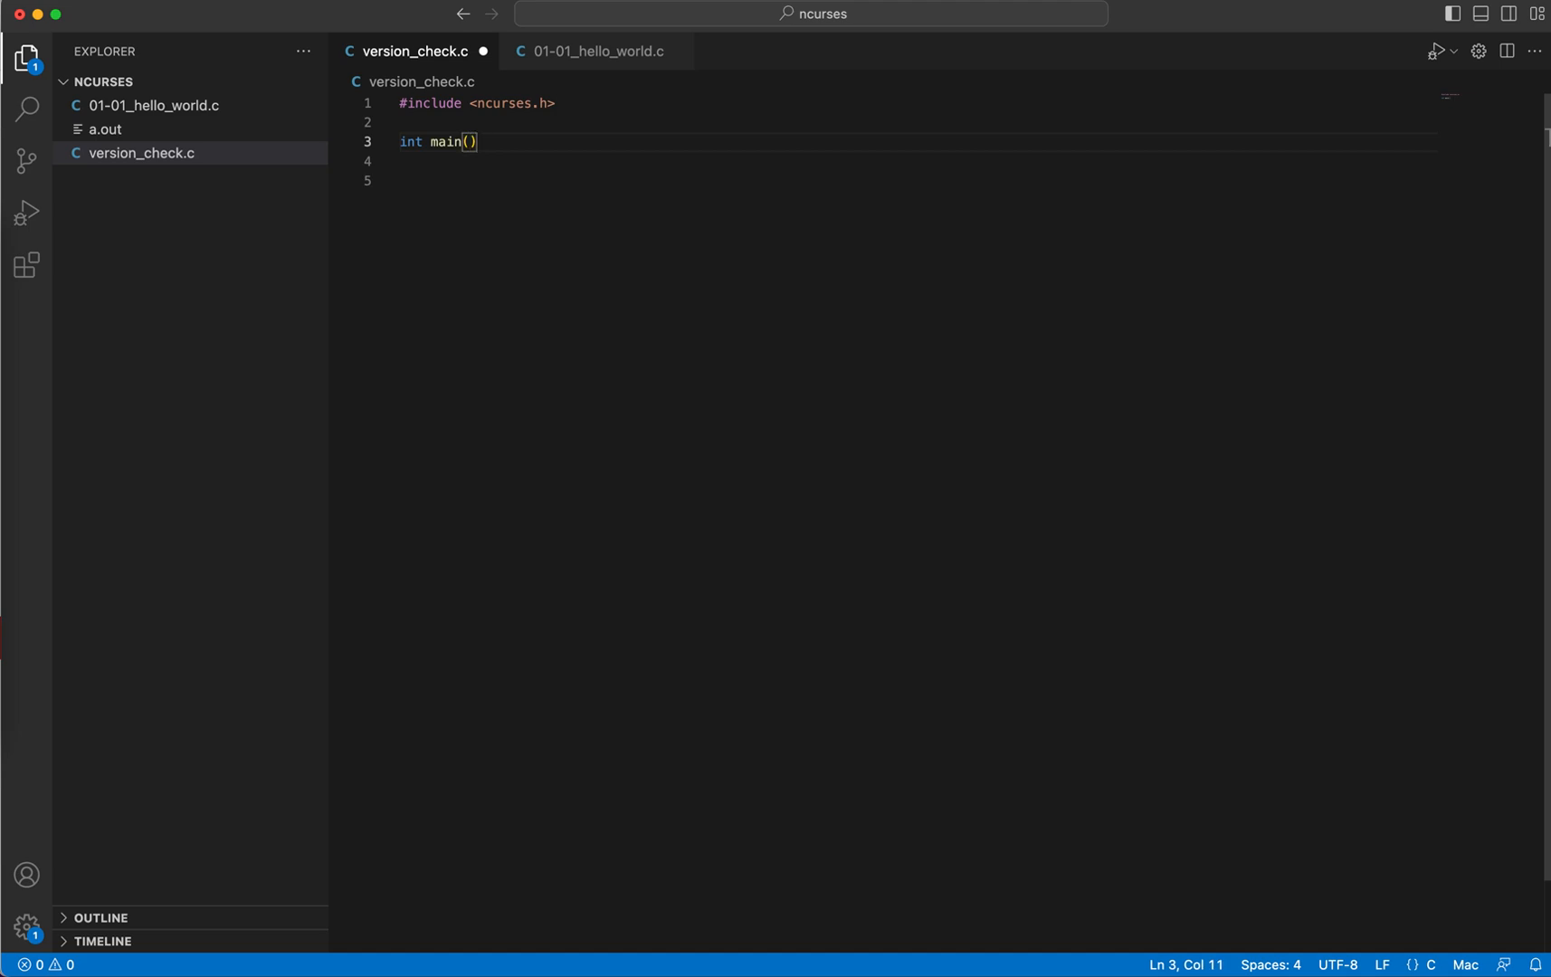
{"action": "type", "text": "{"}
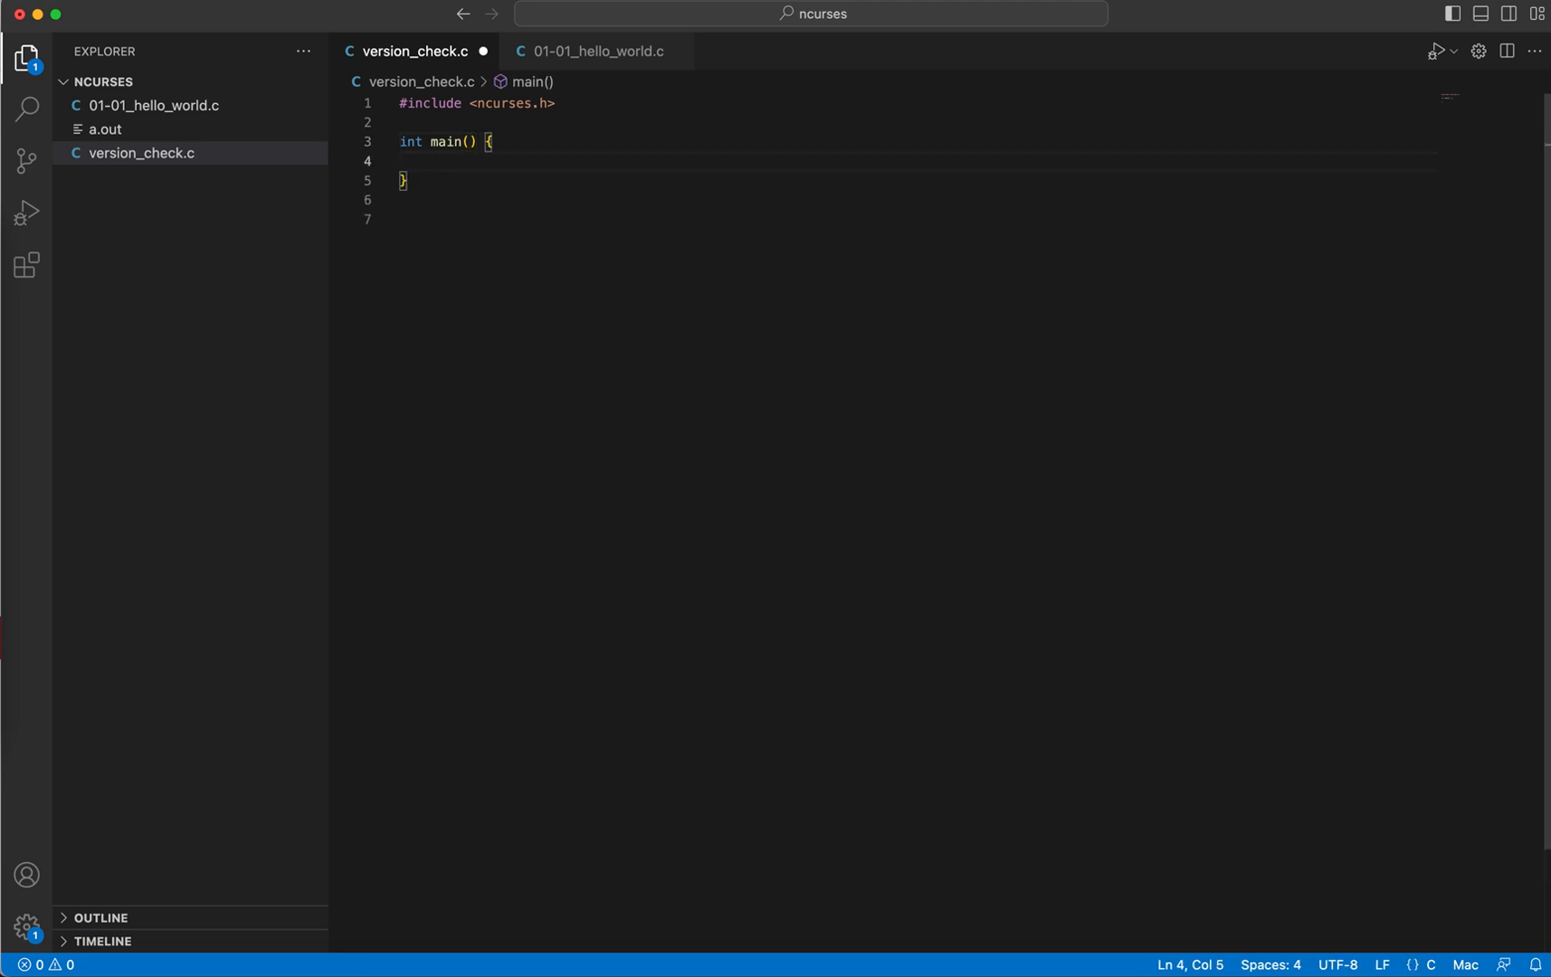
{"action": "type", "text": "return 0;"}
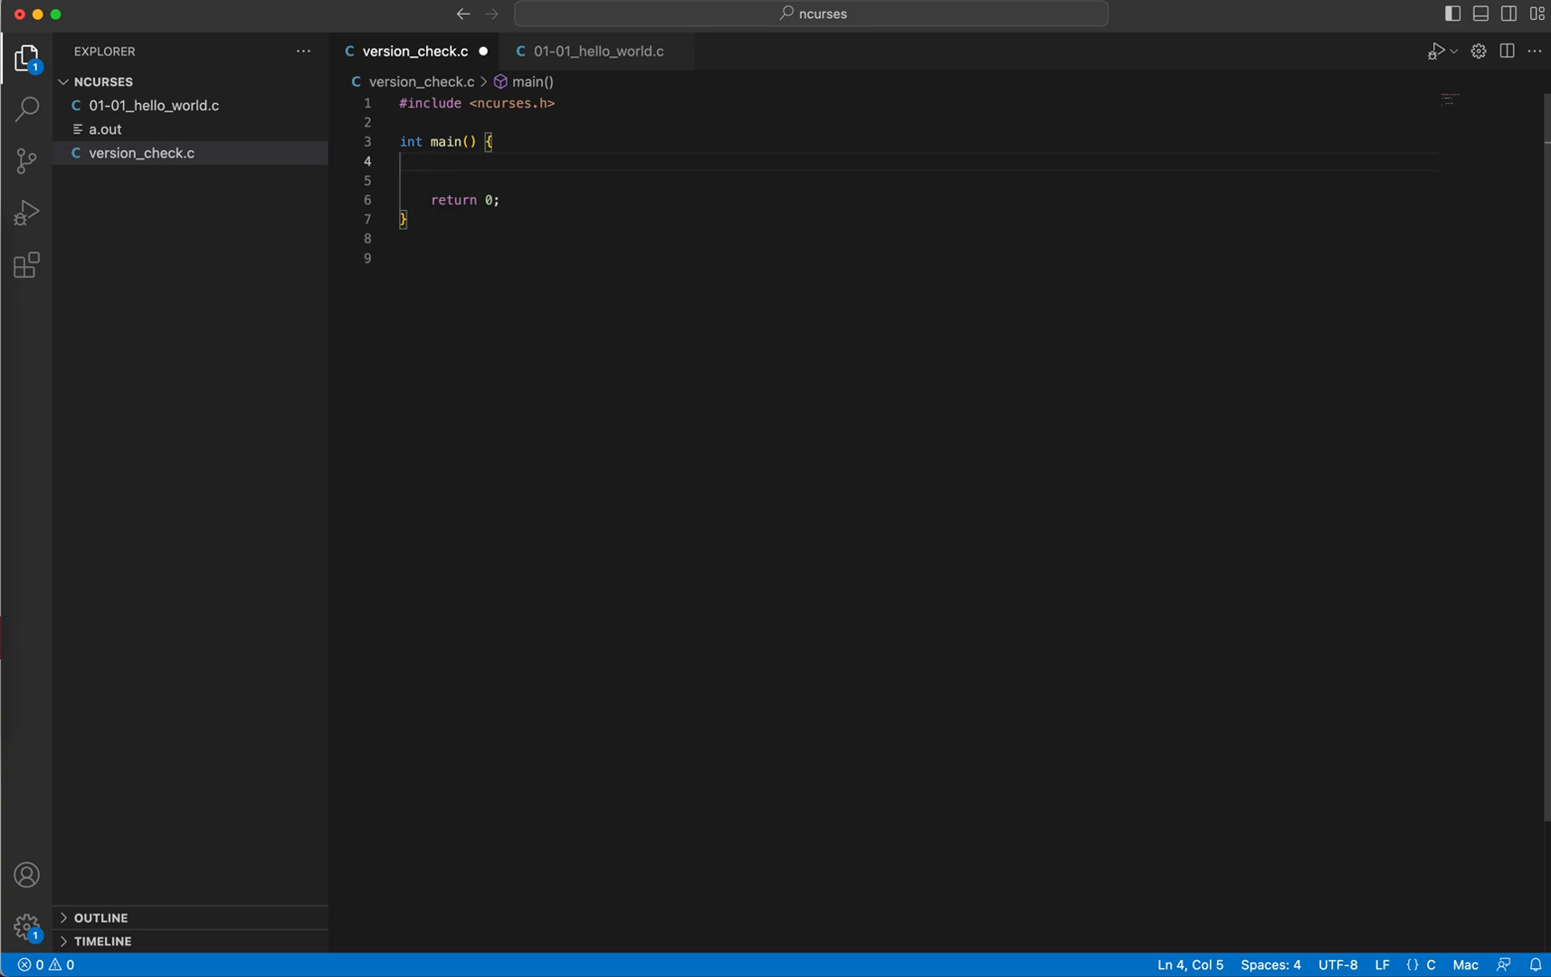
Step: Add a printf call with the "ncurses version %d.%d.%d" format string
{"action": "type", "text": "printf();"}
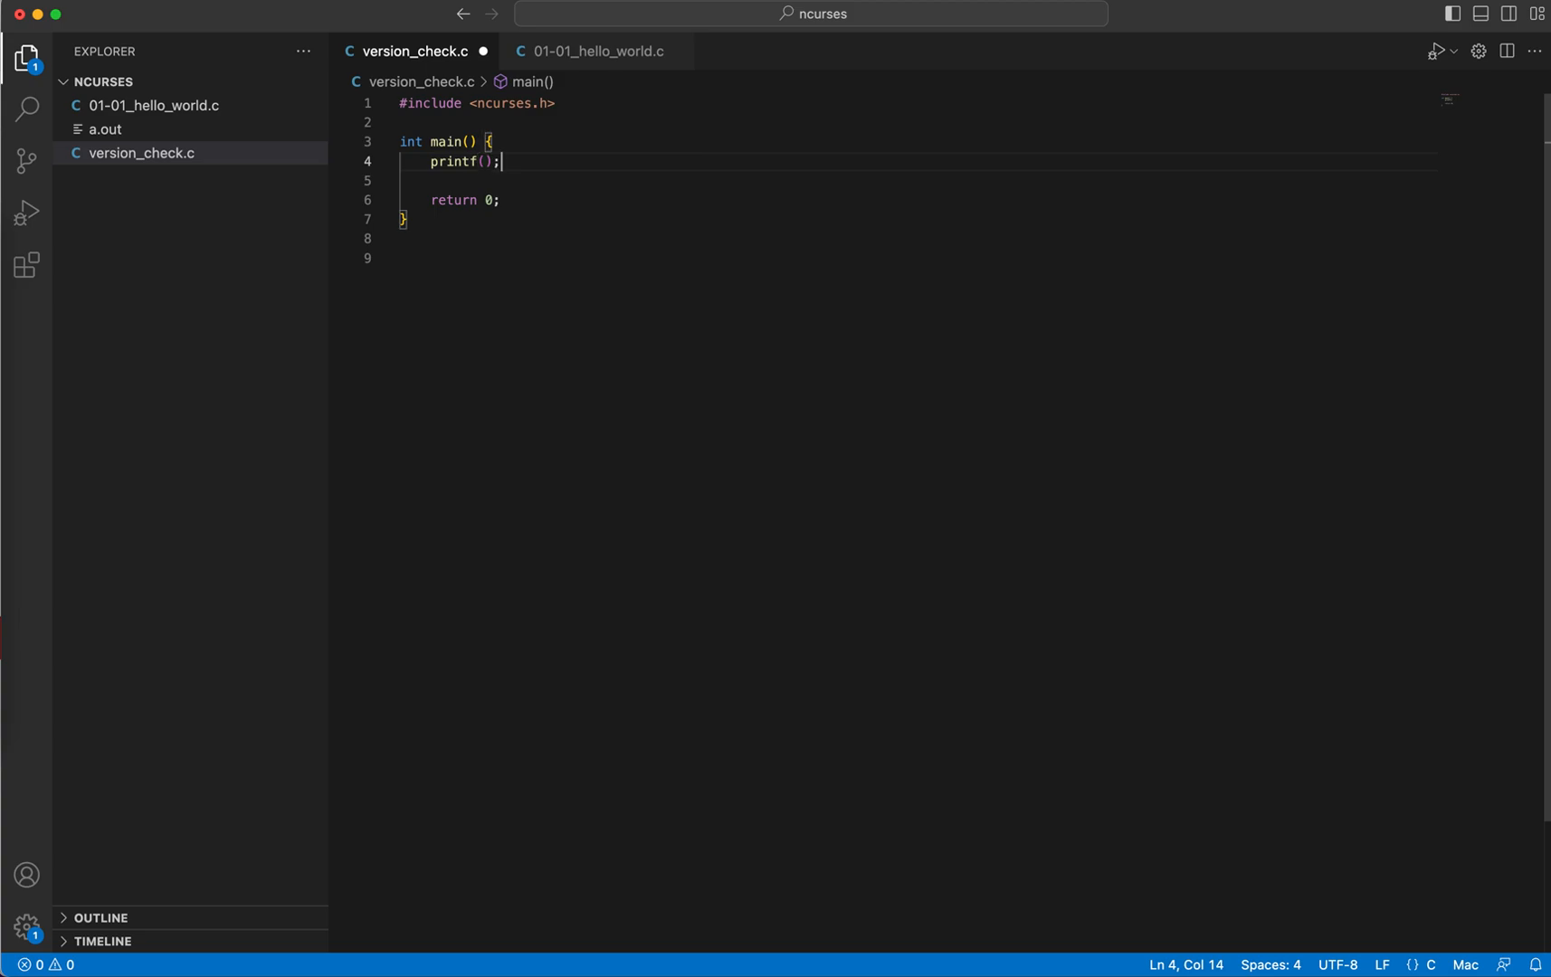
{"action": "type", "text": "\"\\n\""}
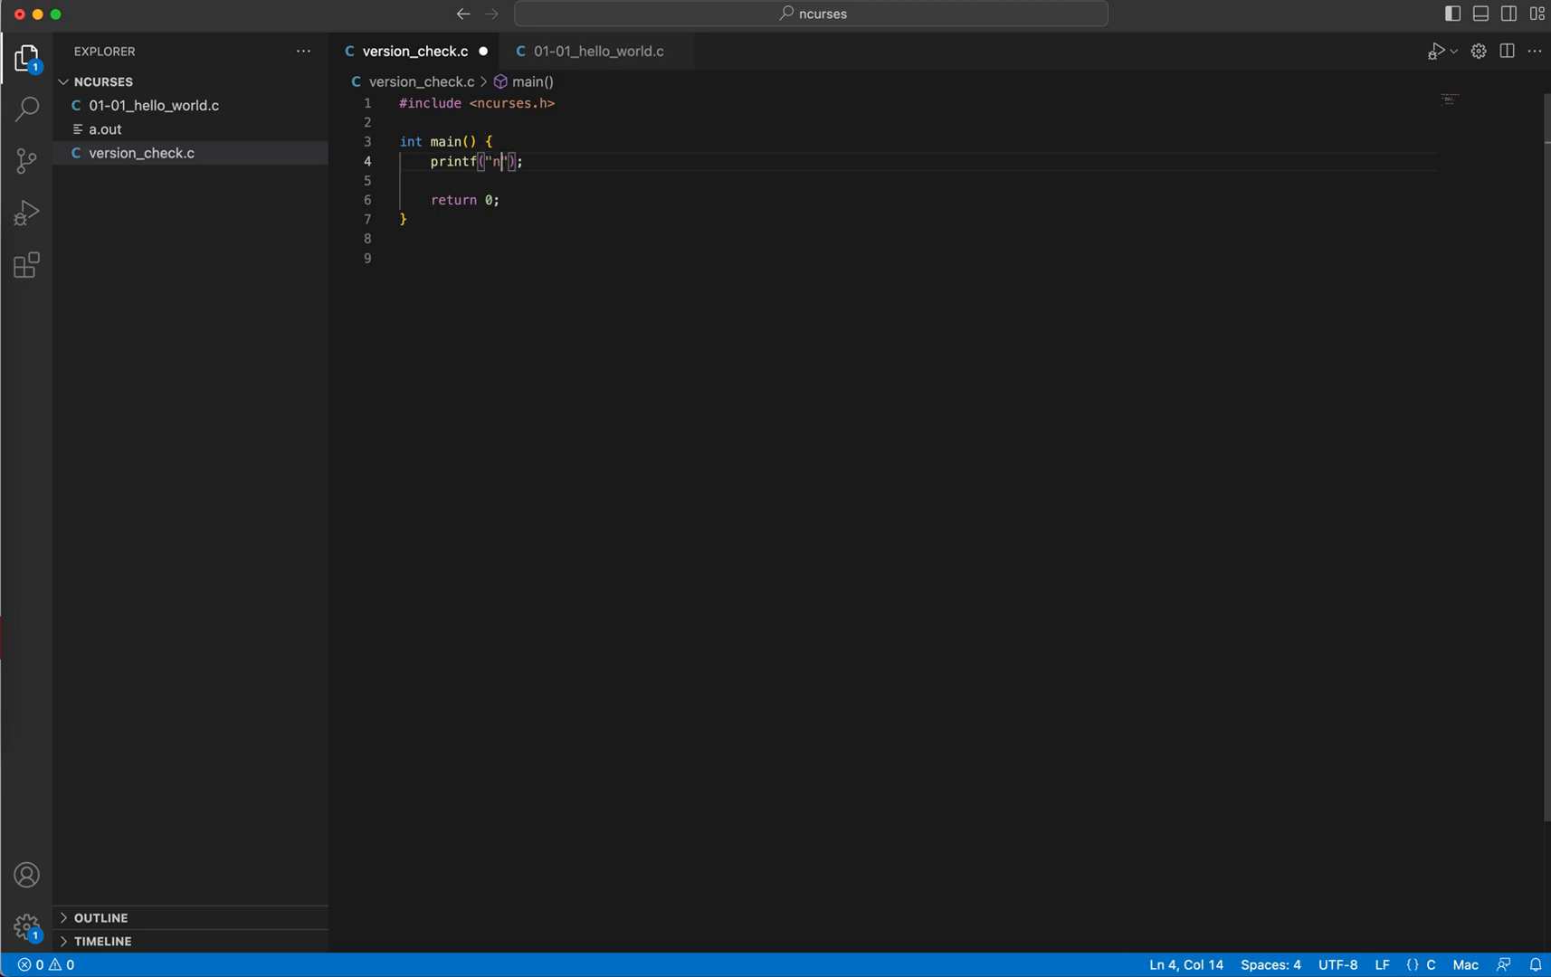
{"action": "type", "text": "curses version"}
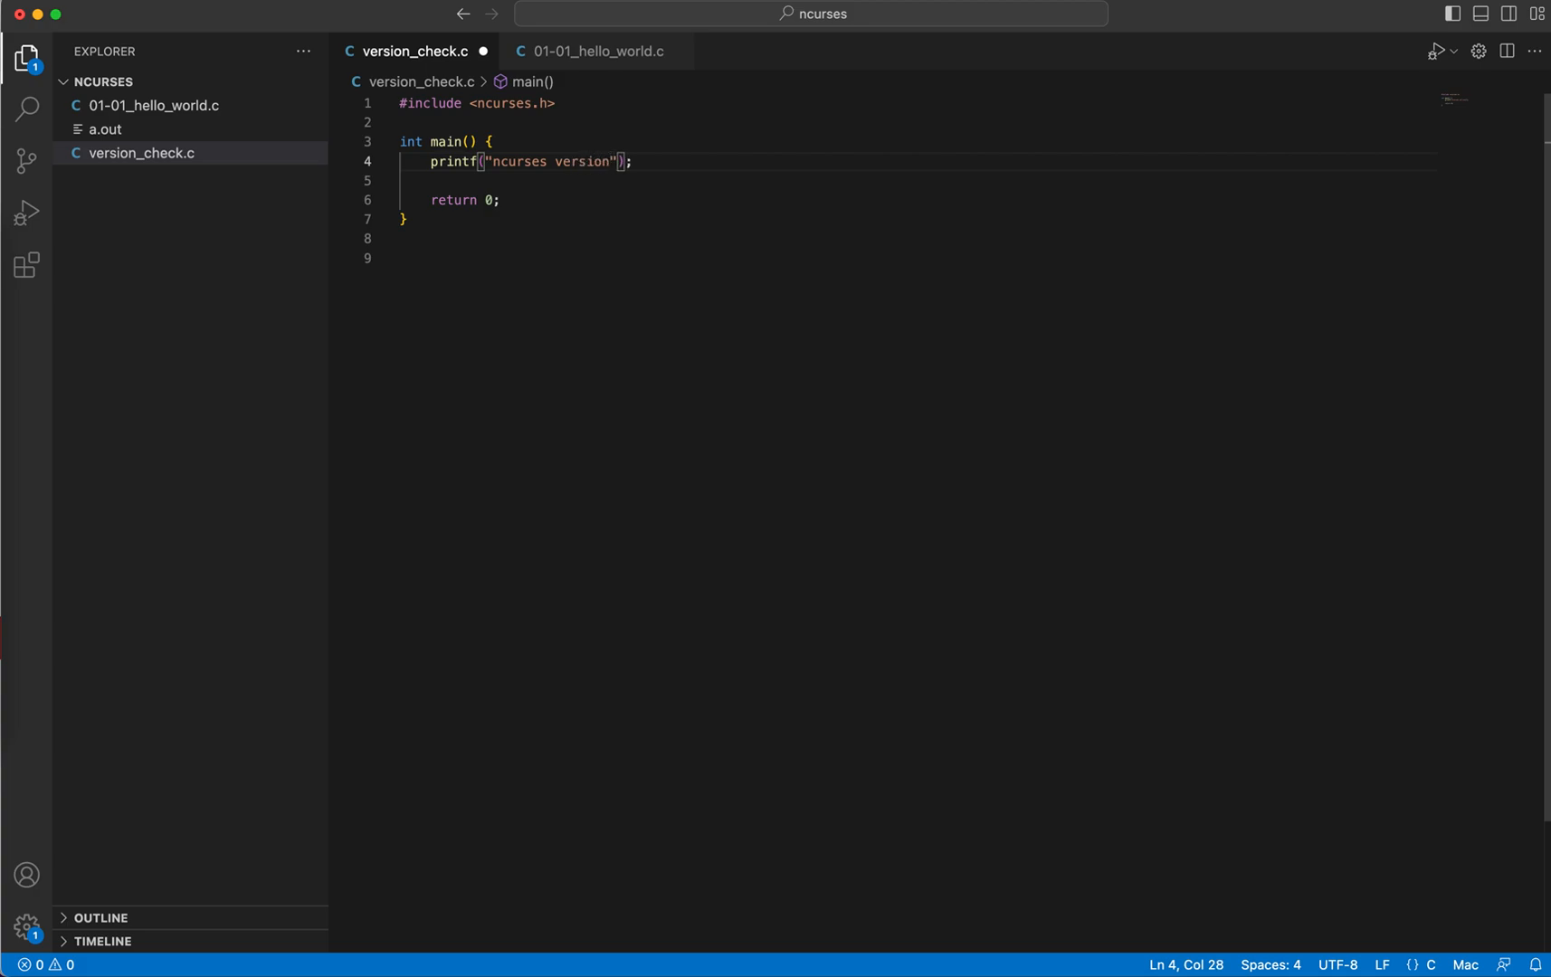
{"action": "type", "text": "%d"}
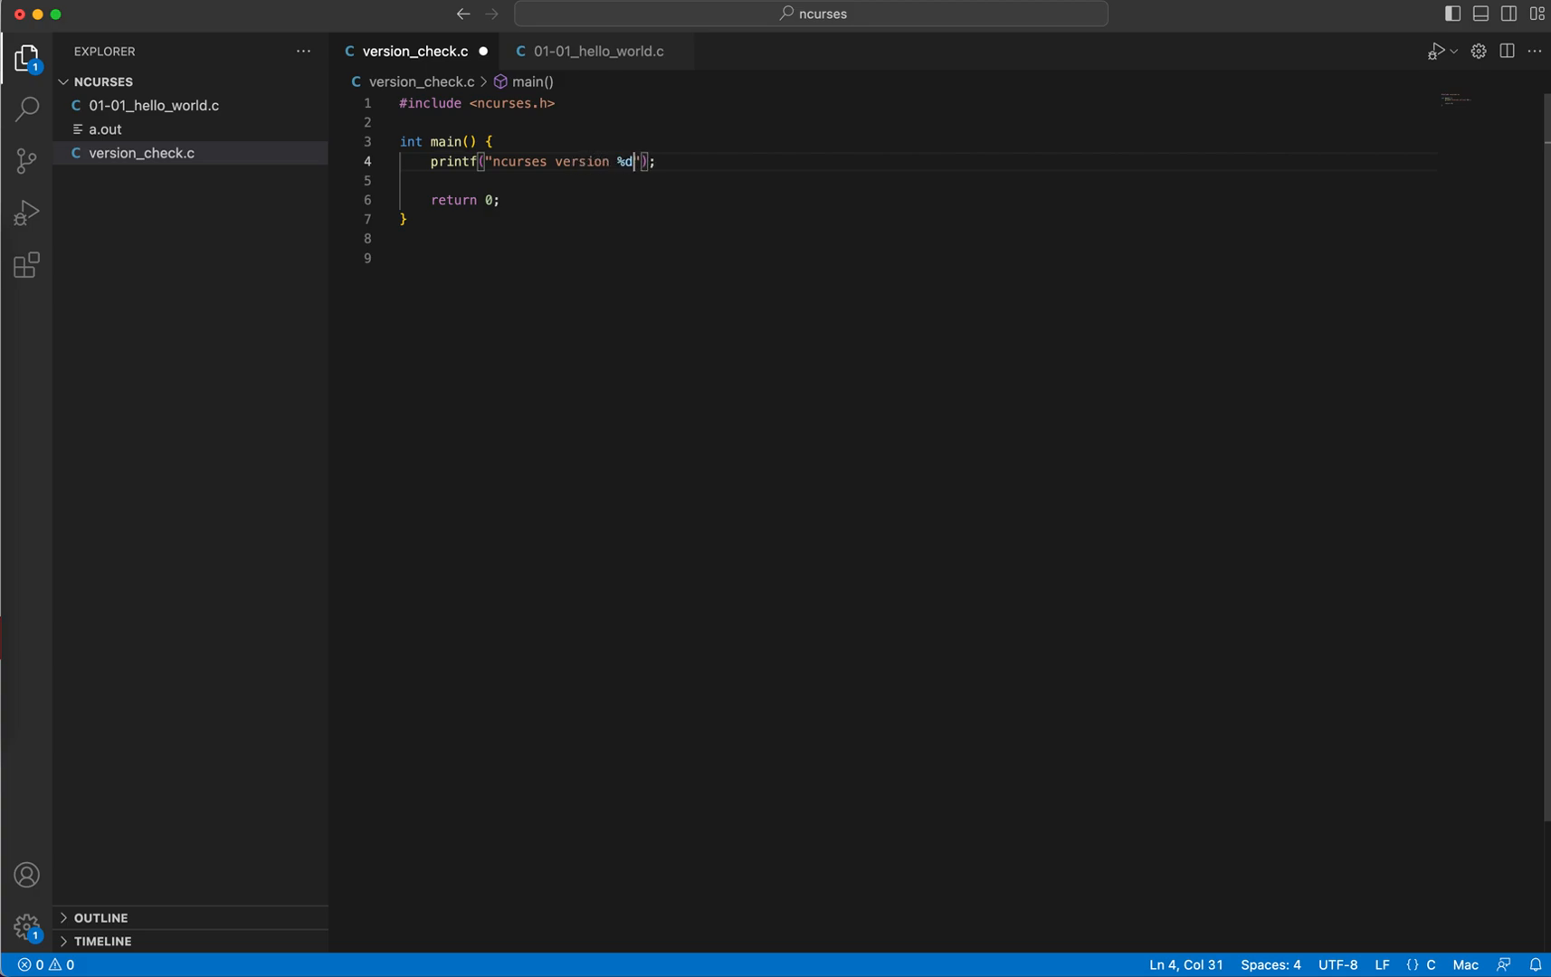
{"action": "type", "text": ".%d.%d"}
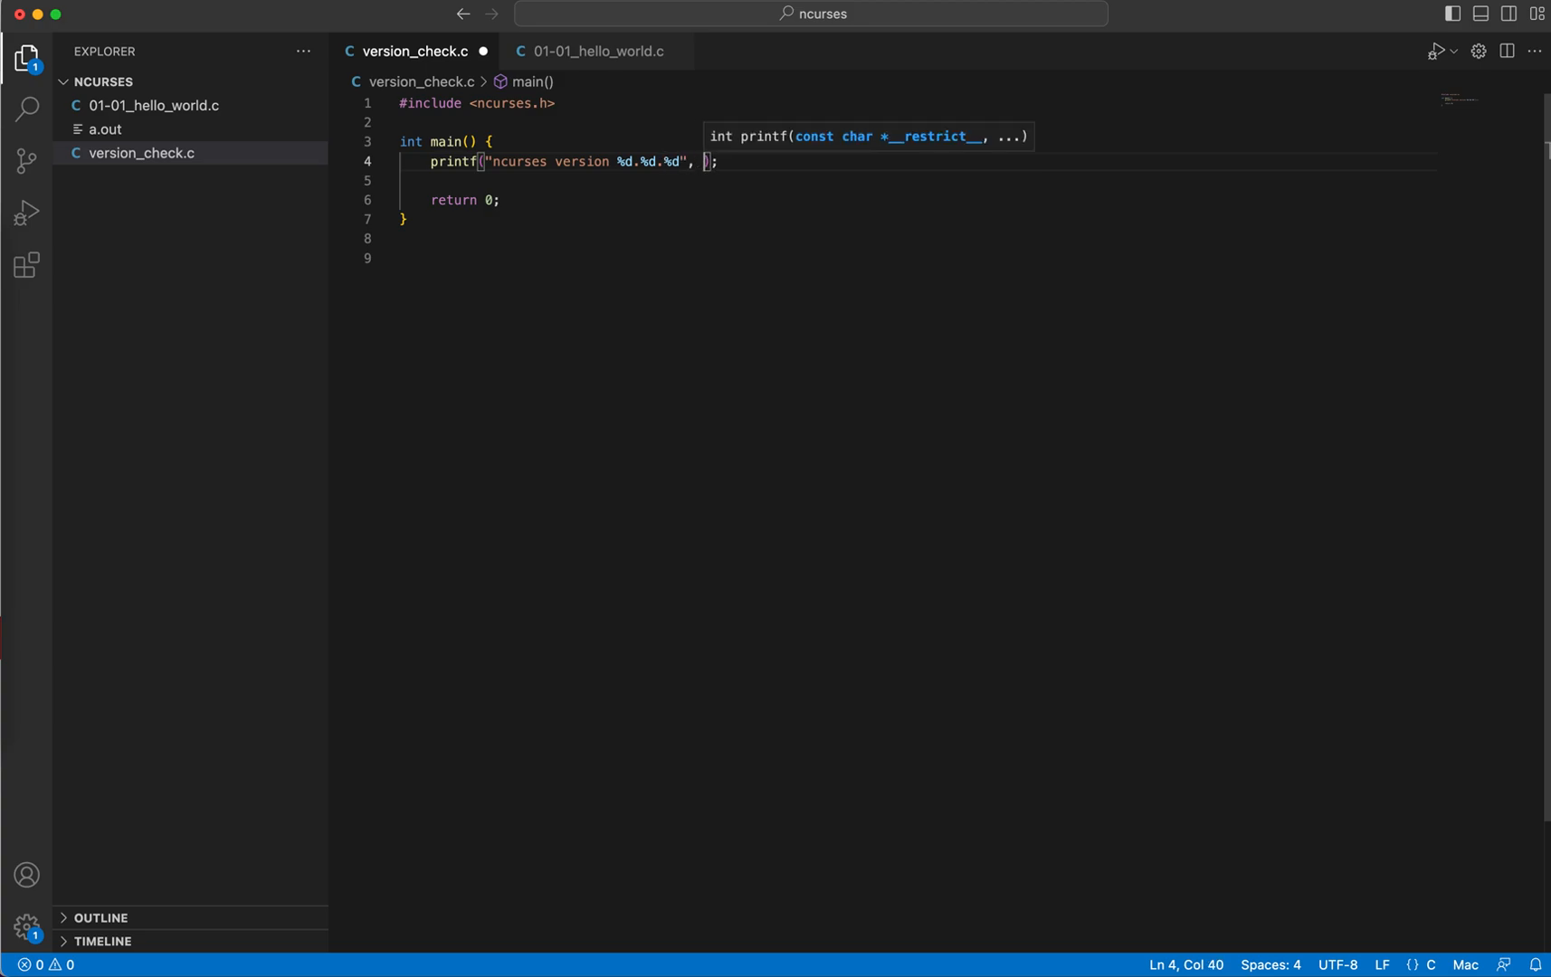
{"action": "type", "text": "NCURS"}
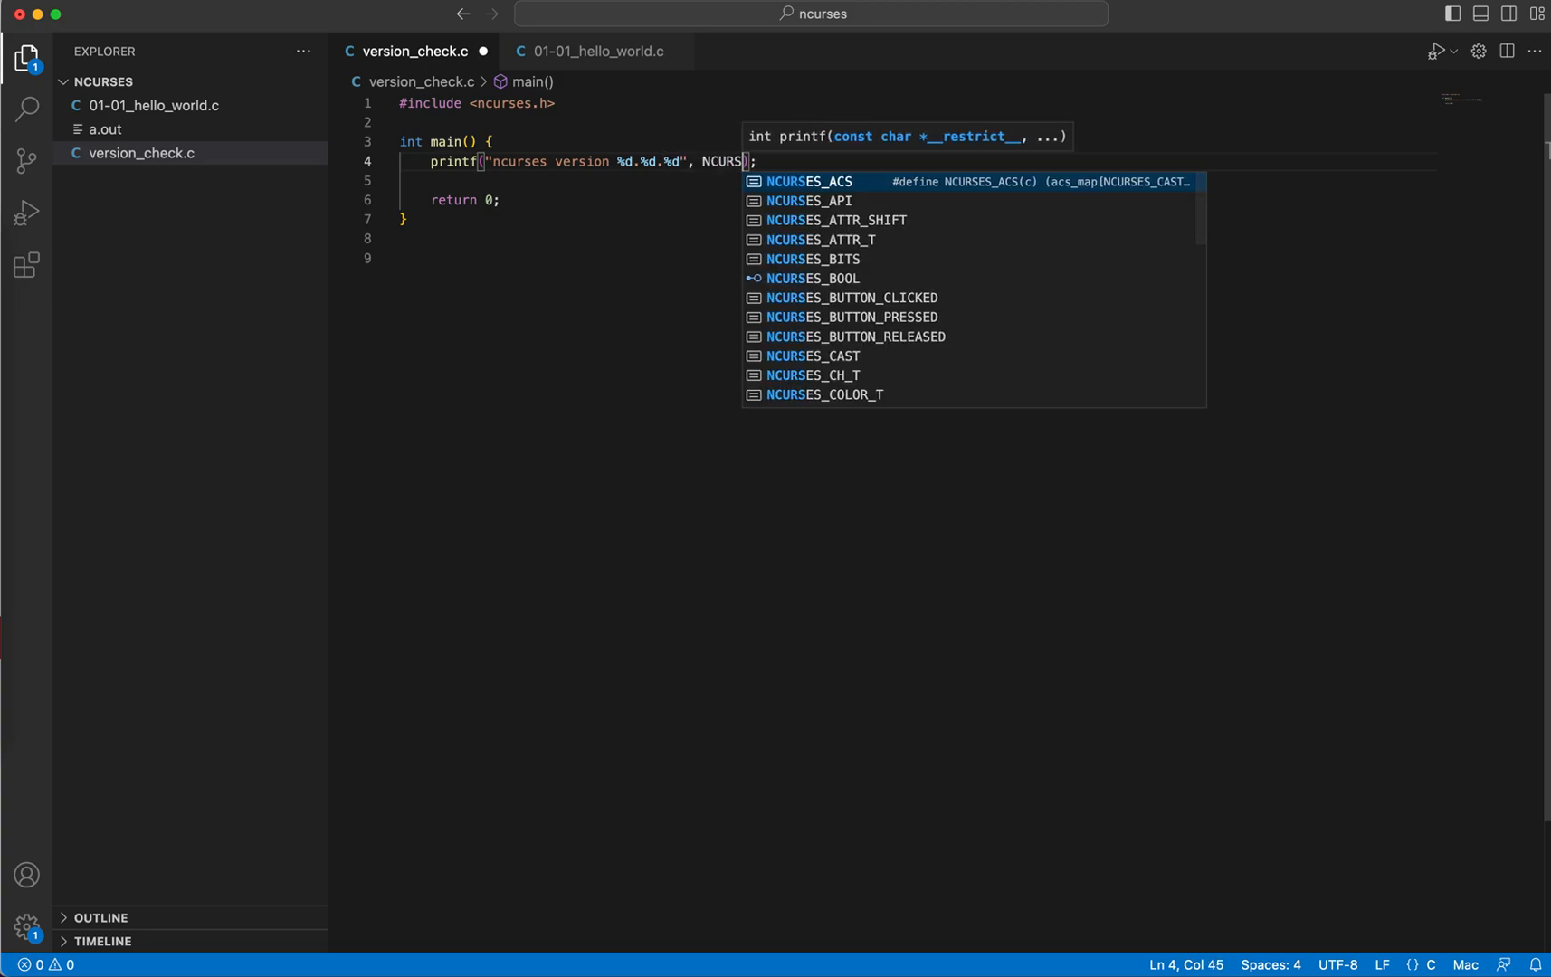
{"action": "type", "text": "_VER"}
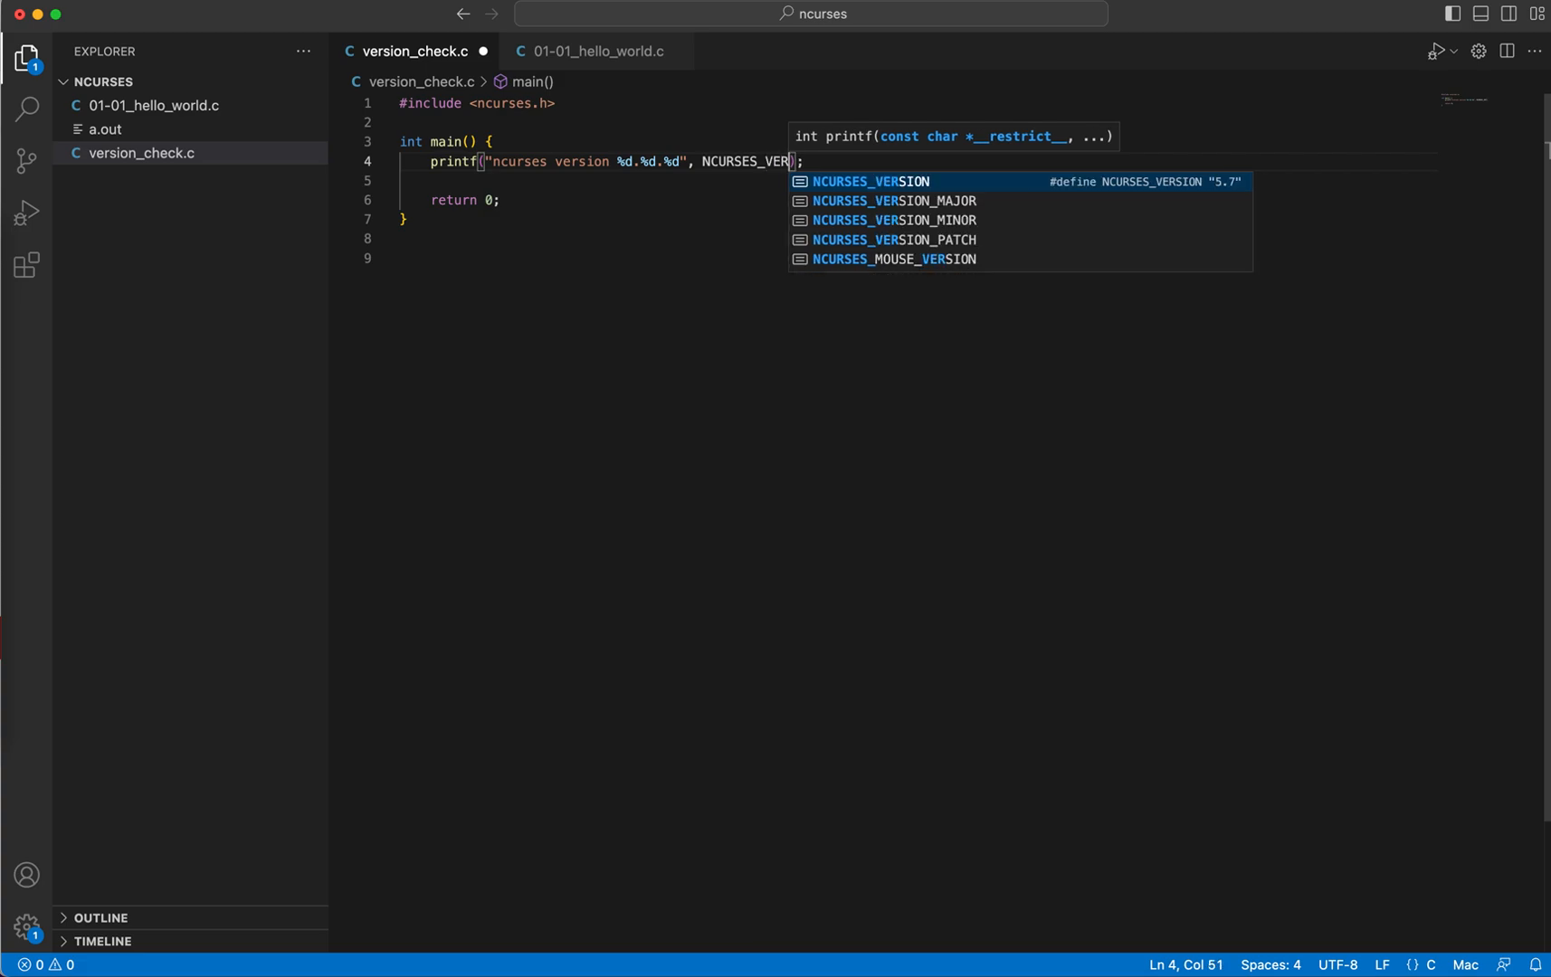
Step: Pass NCURSES_VERSION_MAJOR, NCURSES_VERSION_MINOR and NCURSES_VERSION_PATCH as the printf arguments
{"action": "left_click", "coordinate": [893, 201]}
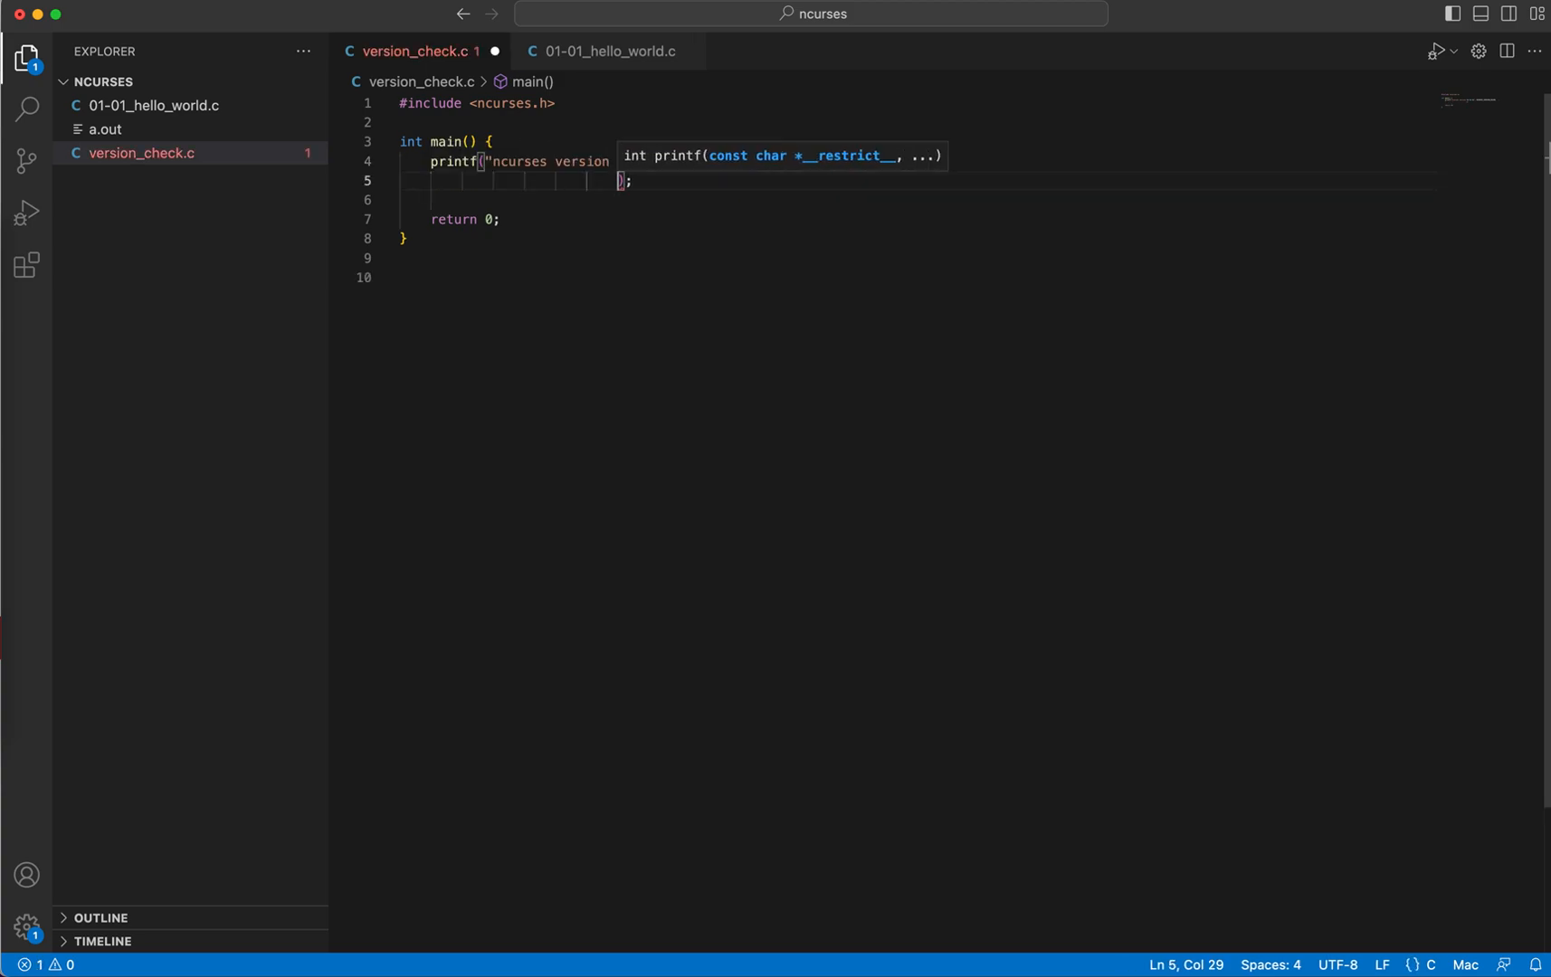
{"action": "type", "text": "%d.%d.%d\", N"}
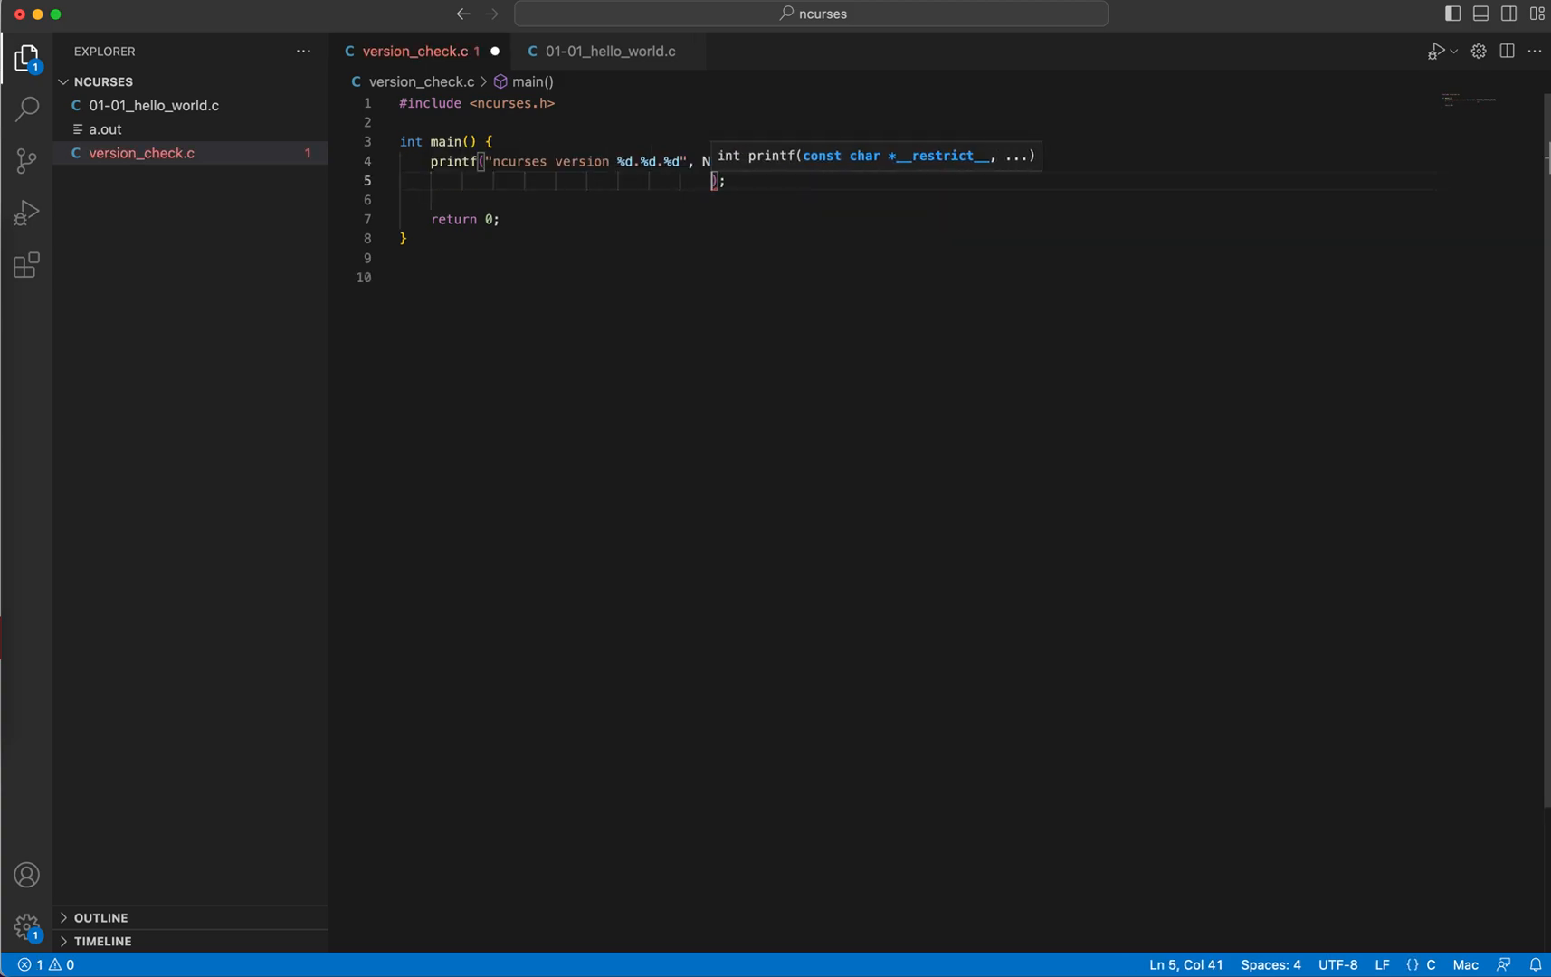
{"action": "type", "text": "NCURSWS_"}
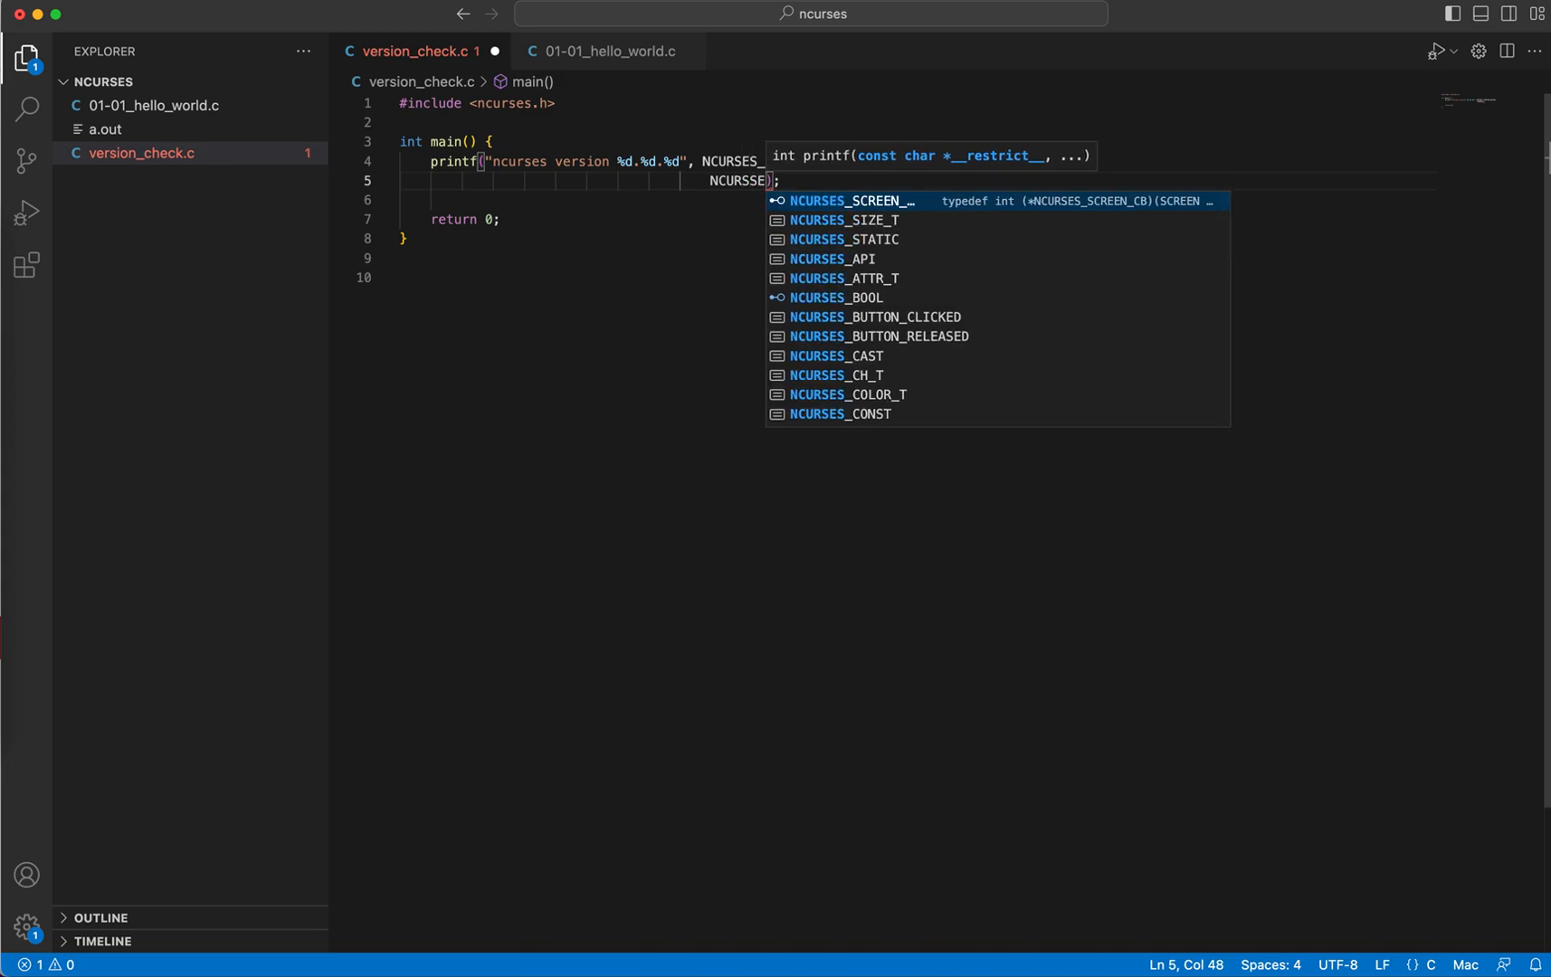
{"action": "type", "text": "_MAJOR,"}
{"action": "type", "text": "ES_VERSION_PATCH"}
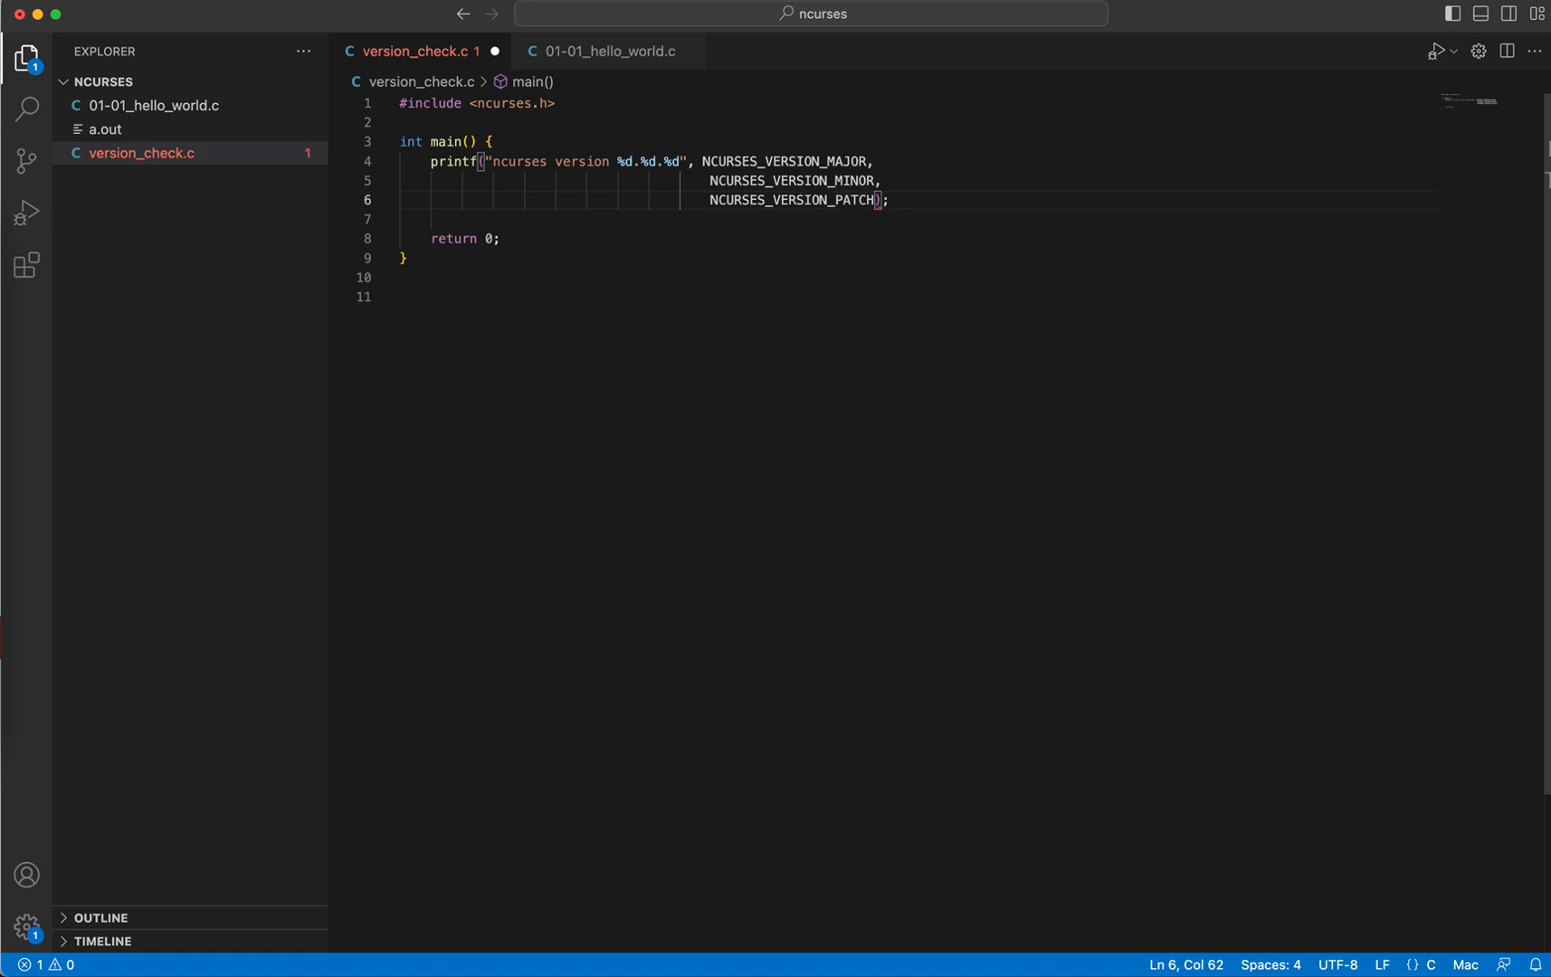
{"action": "double_click", "coordinate": [784, 161]}
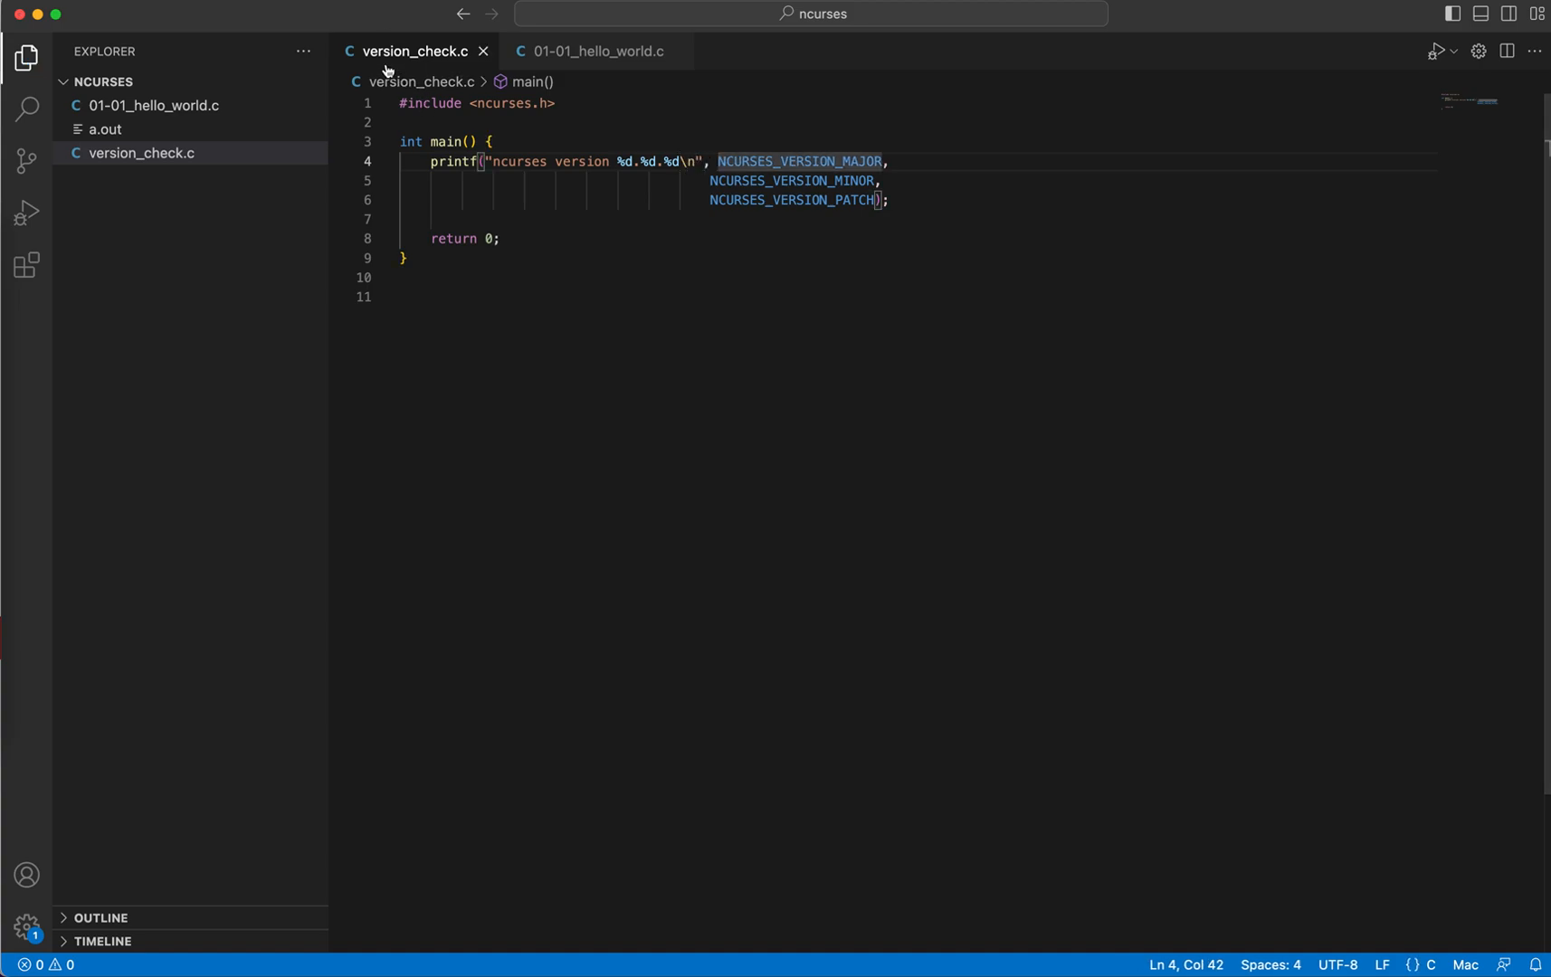
Step: Select the printf line to append \n to its format string
{"action": "left_click", "coordinate": [554, 103]}
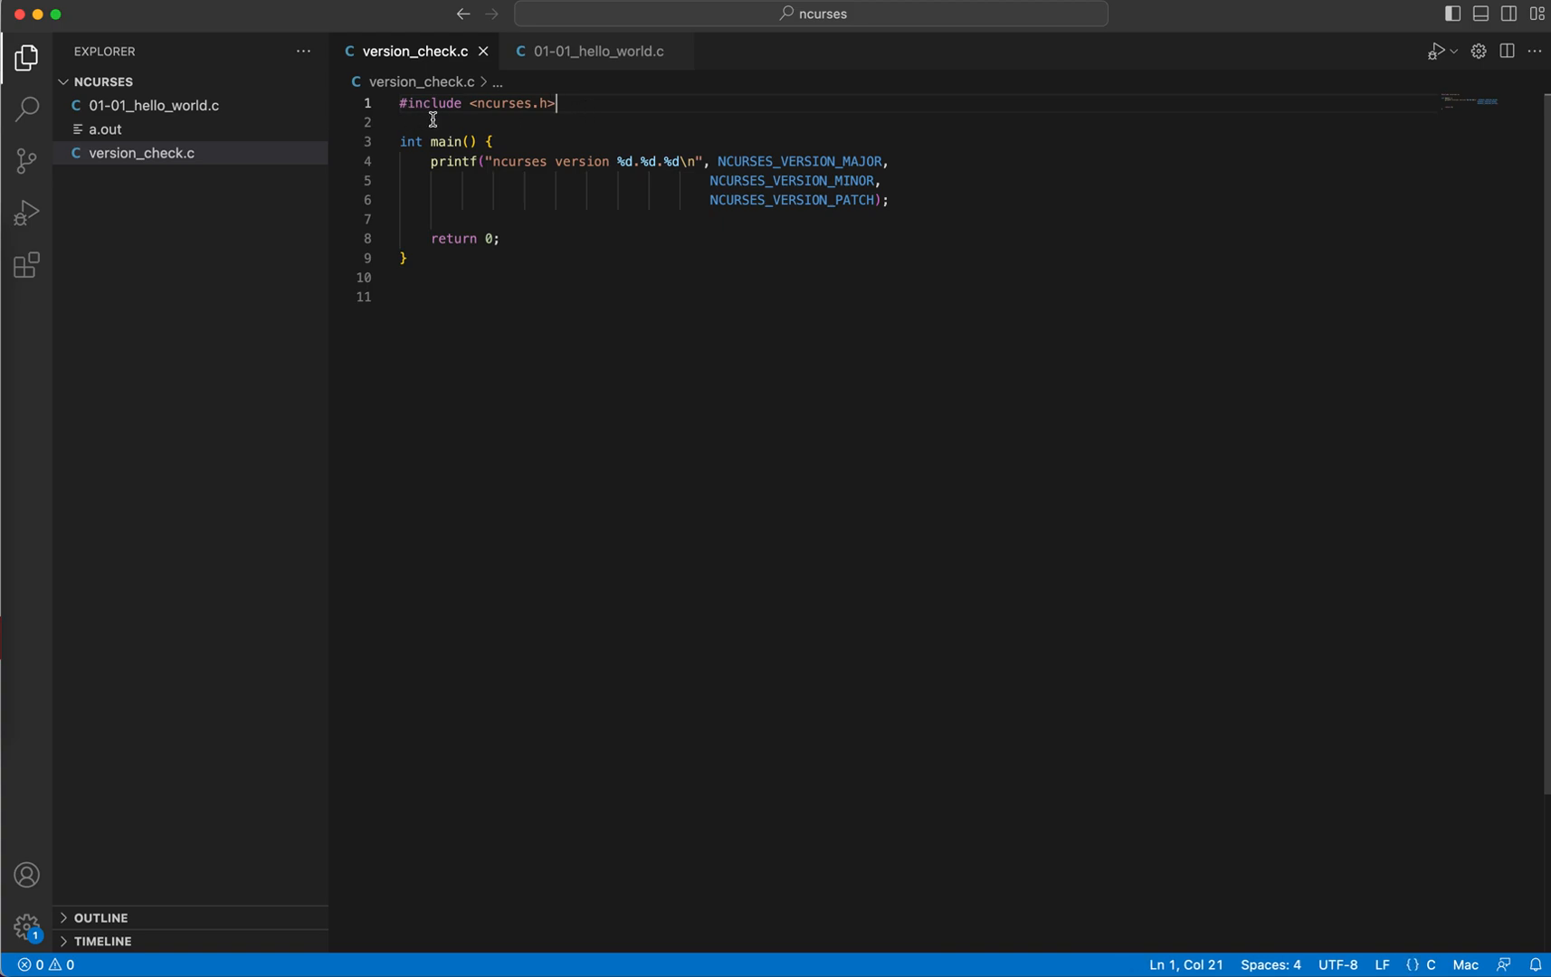
{"action": "double_click", "coordinate": [454, 162]}
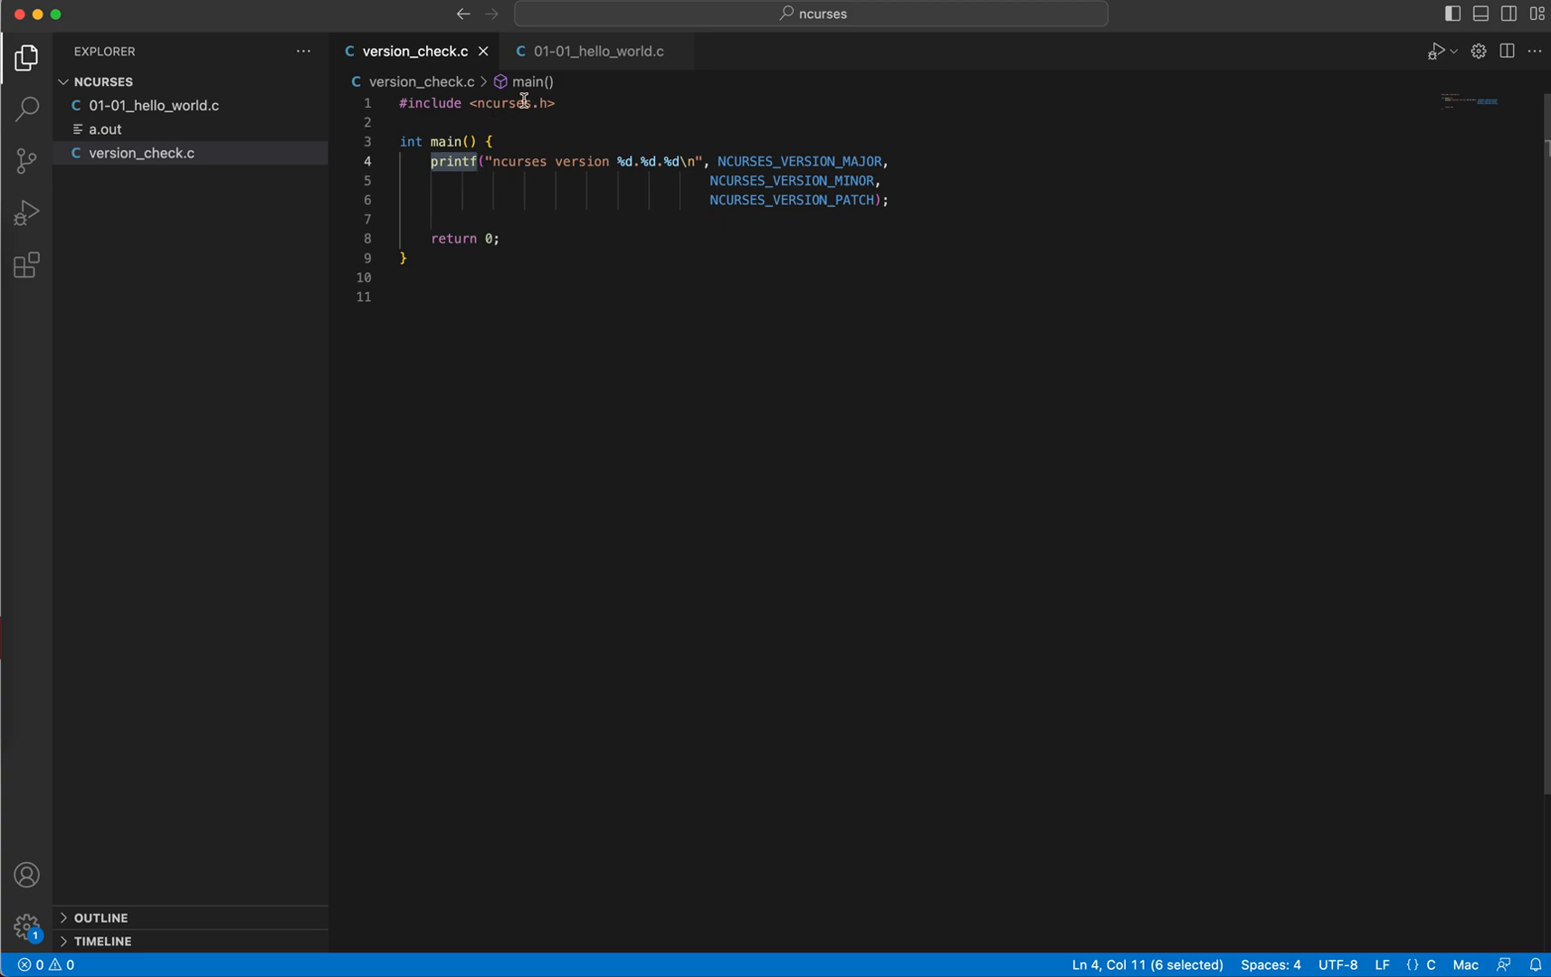
{"action": "mouse_move", "coordinate": [522, 110]}
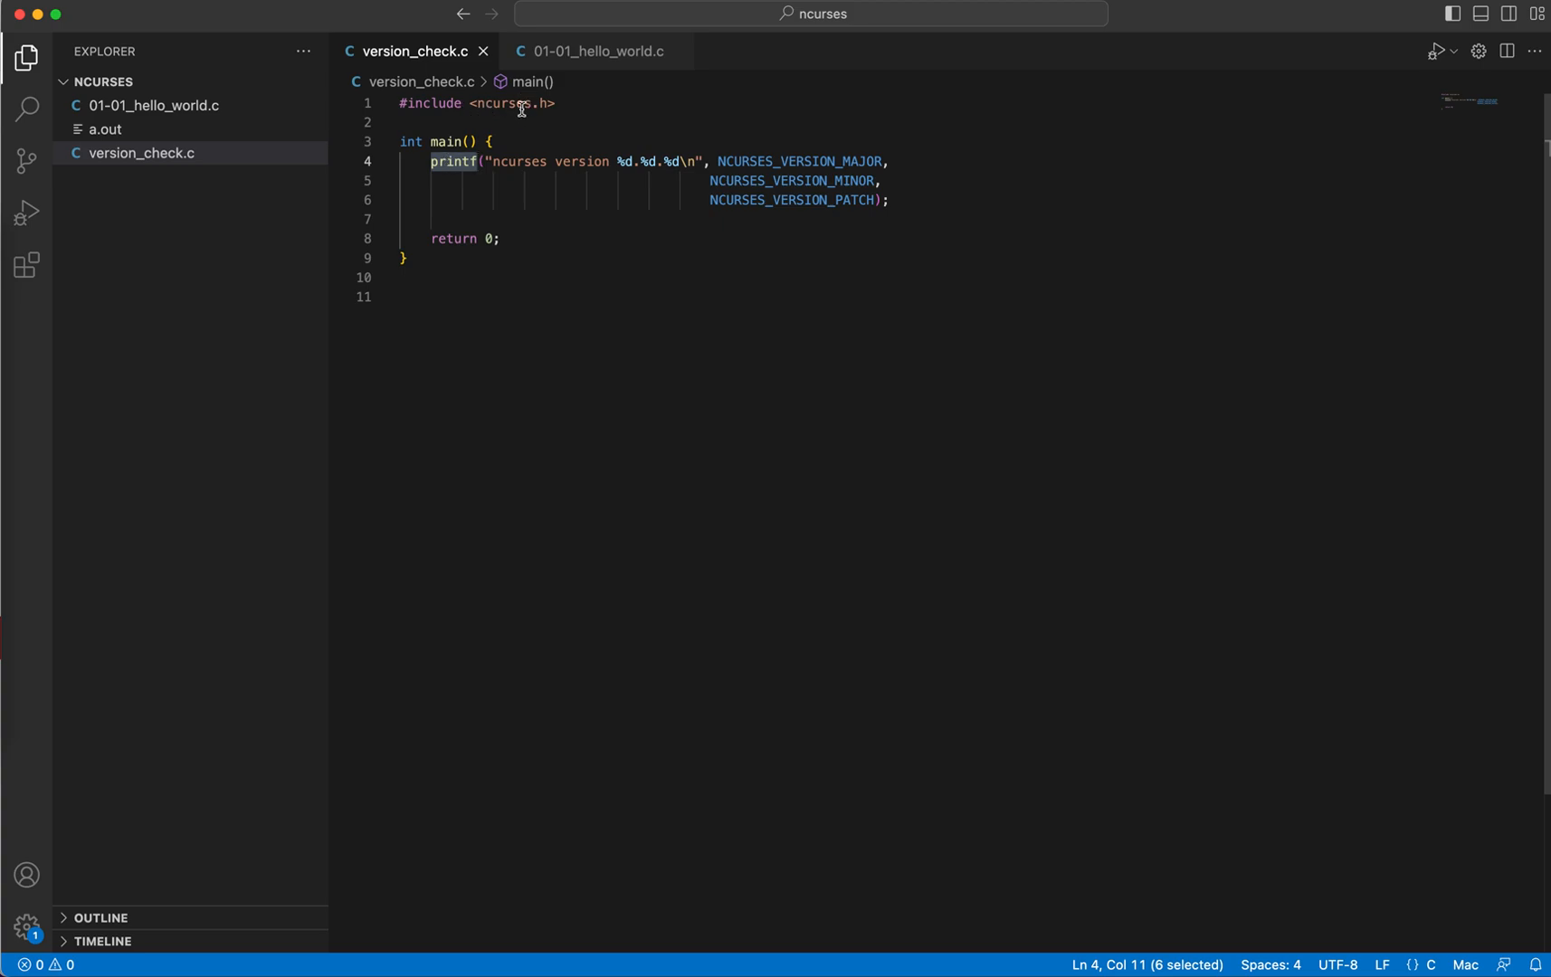
{"action": "mouse_move", "coordinate": [573, 268]}
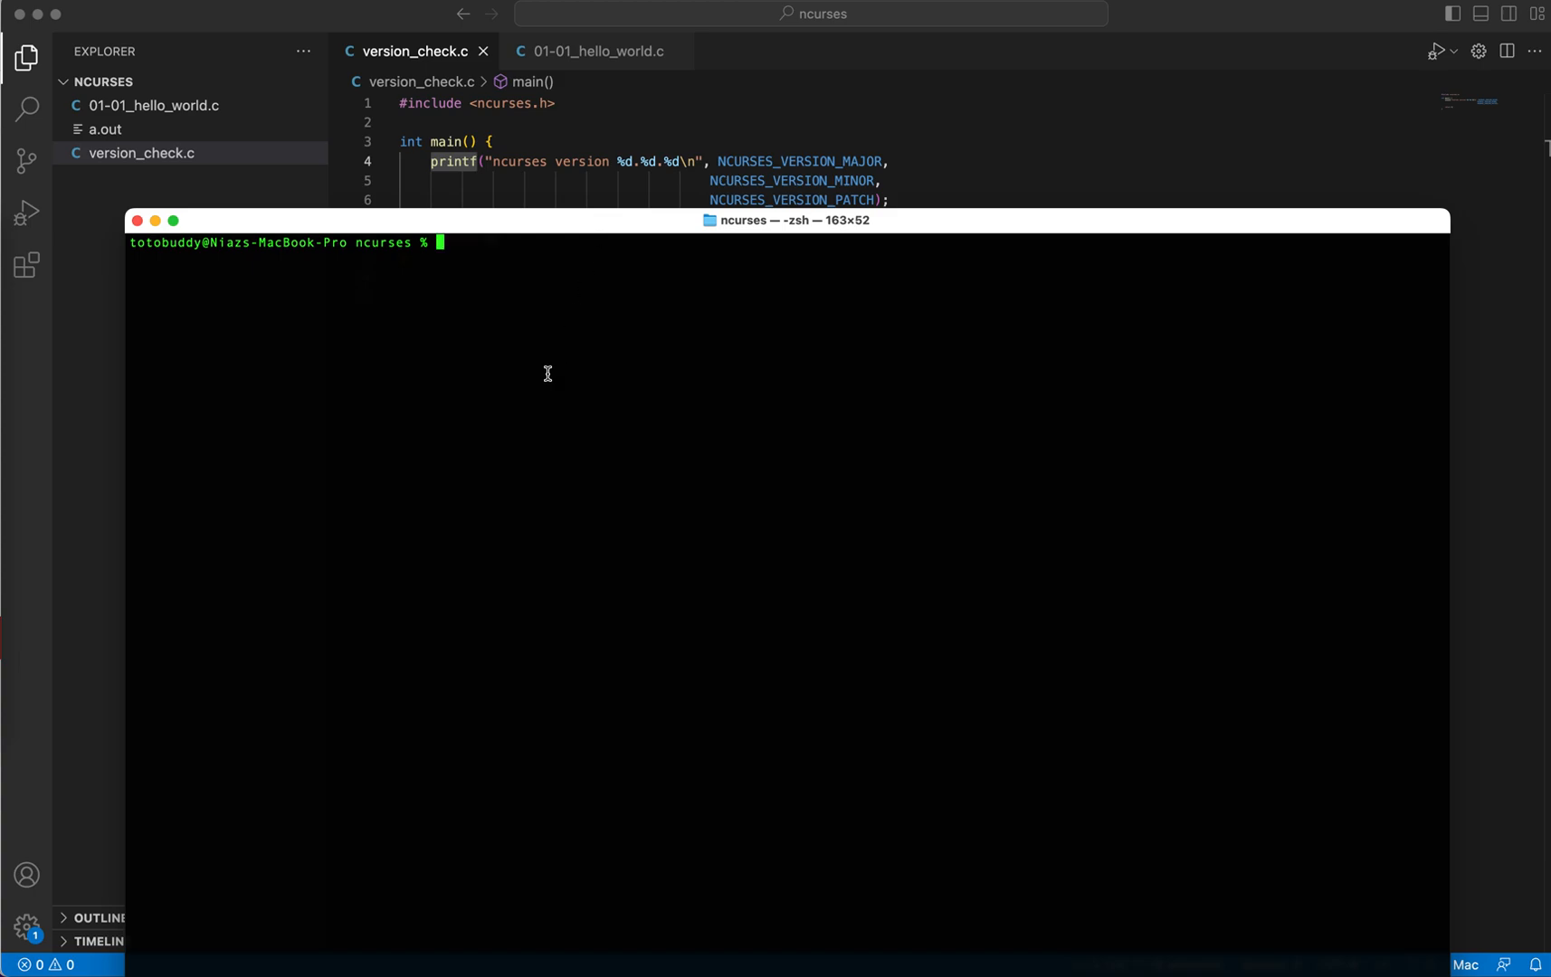
Step: Compile with clang version_check.c -lncurses without errors
{"action": "type", "text": "clang"}
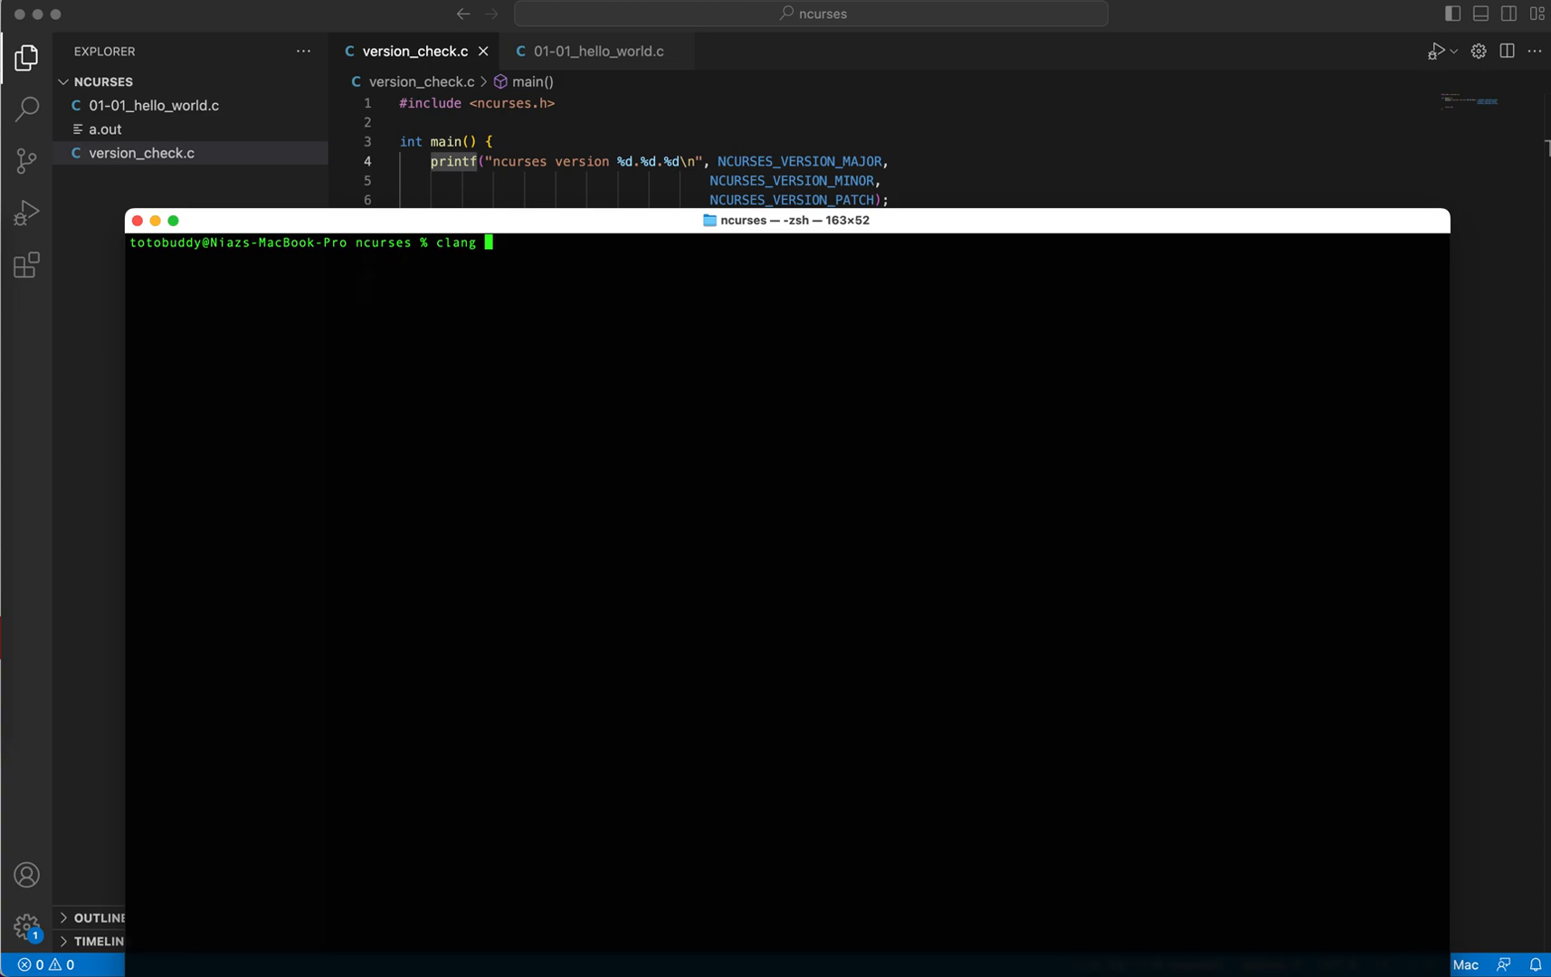
{"action": "type", "text": "version_check.c -"}
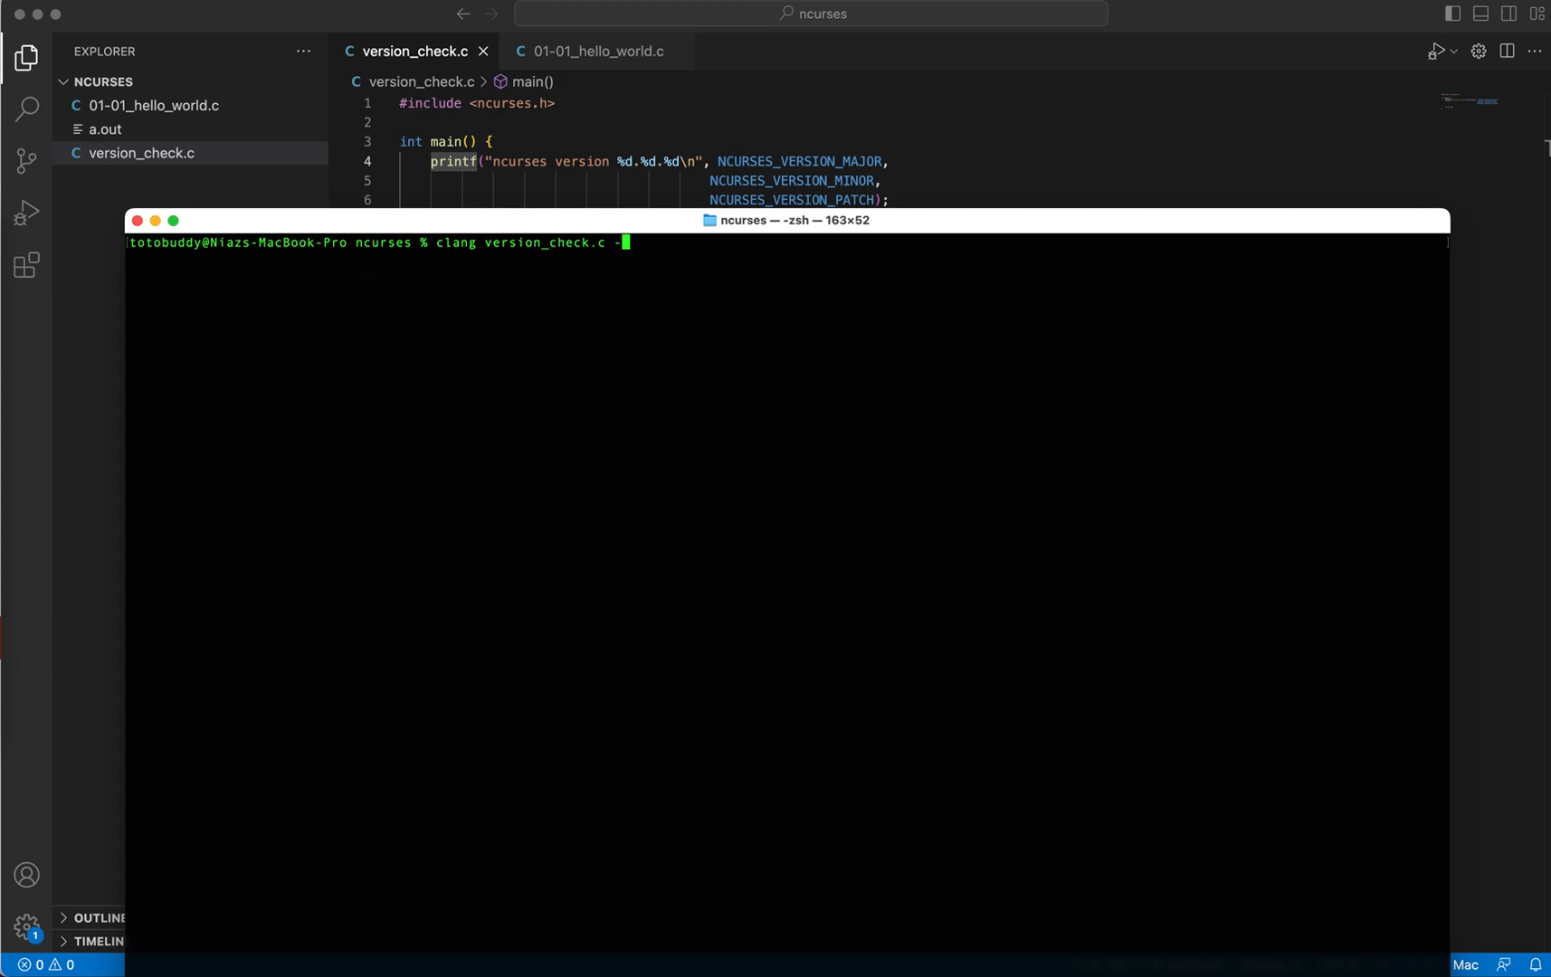
{"action": "type", "text": "l"}
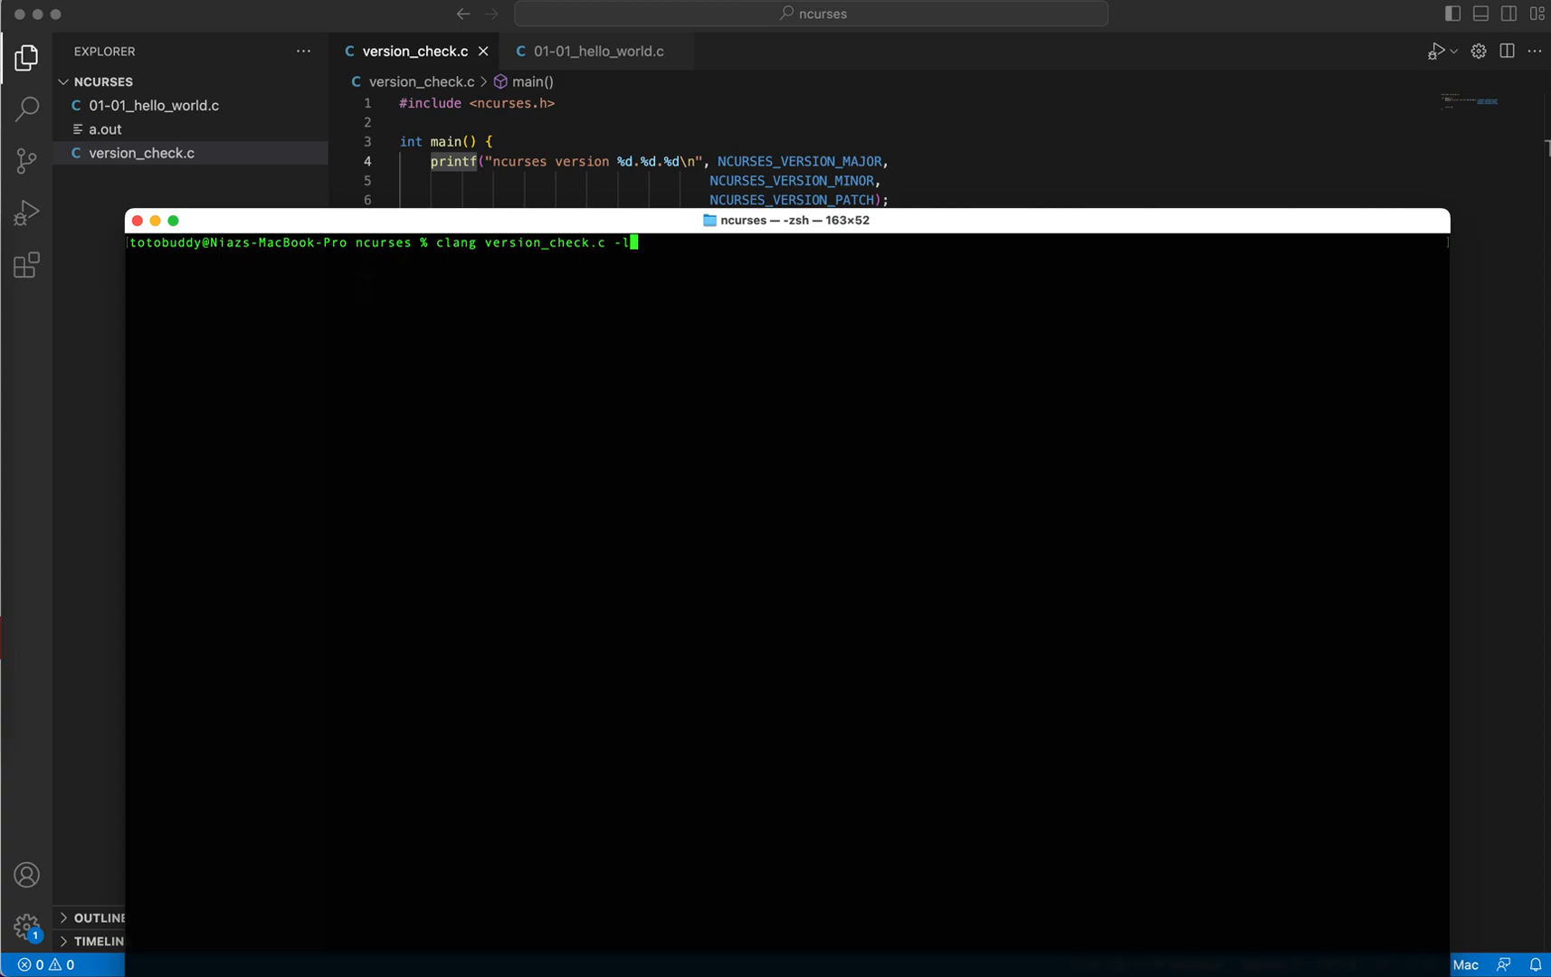
{"action": "type", "text": "ncu"}
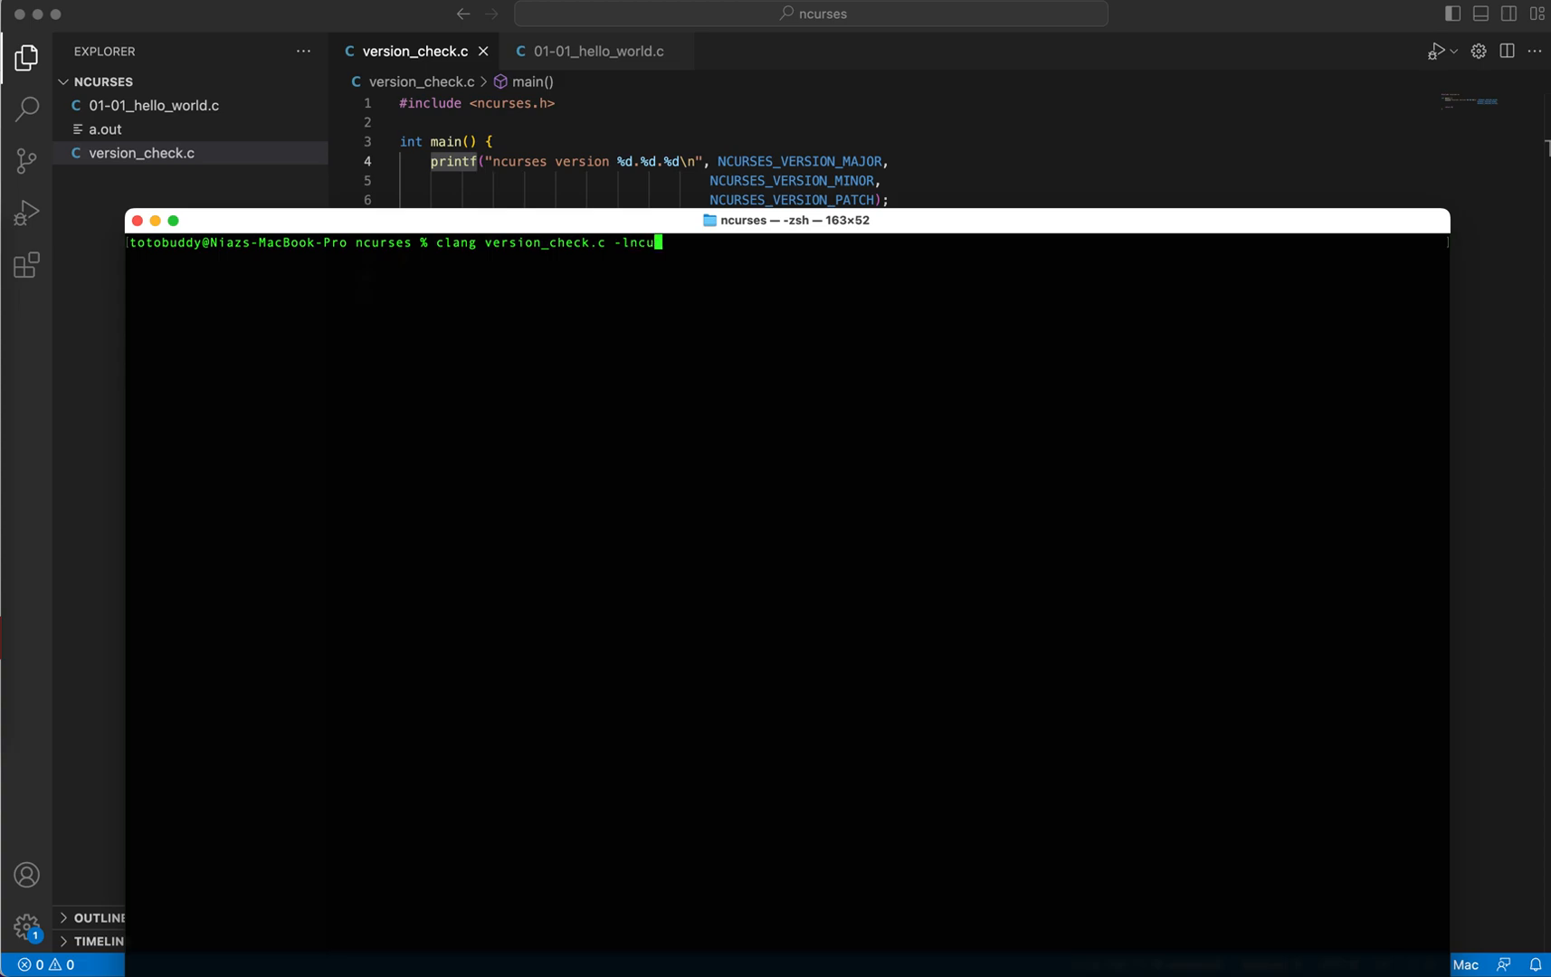
{"action": "key", "text": "Enter"}
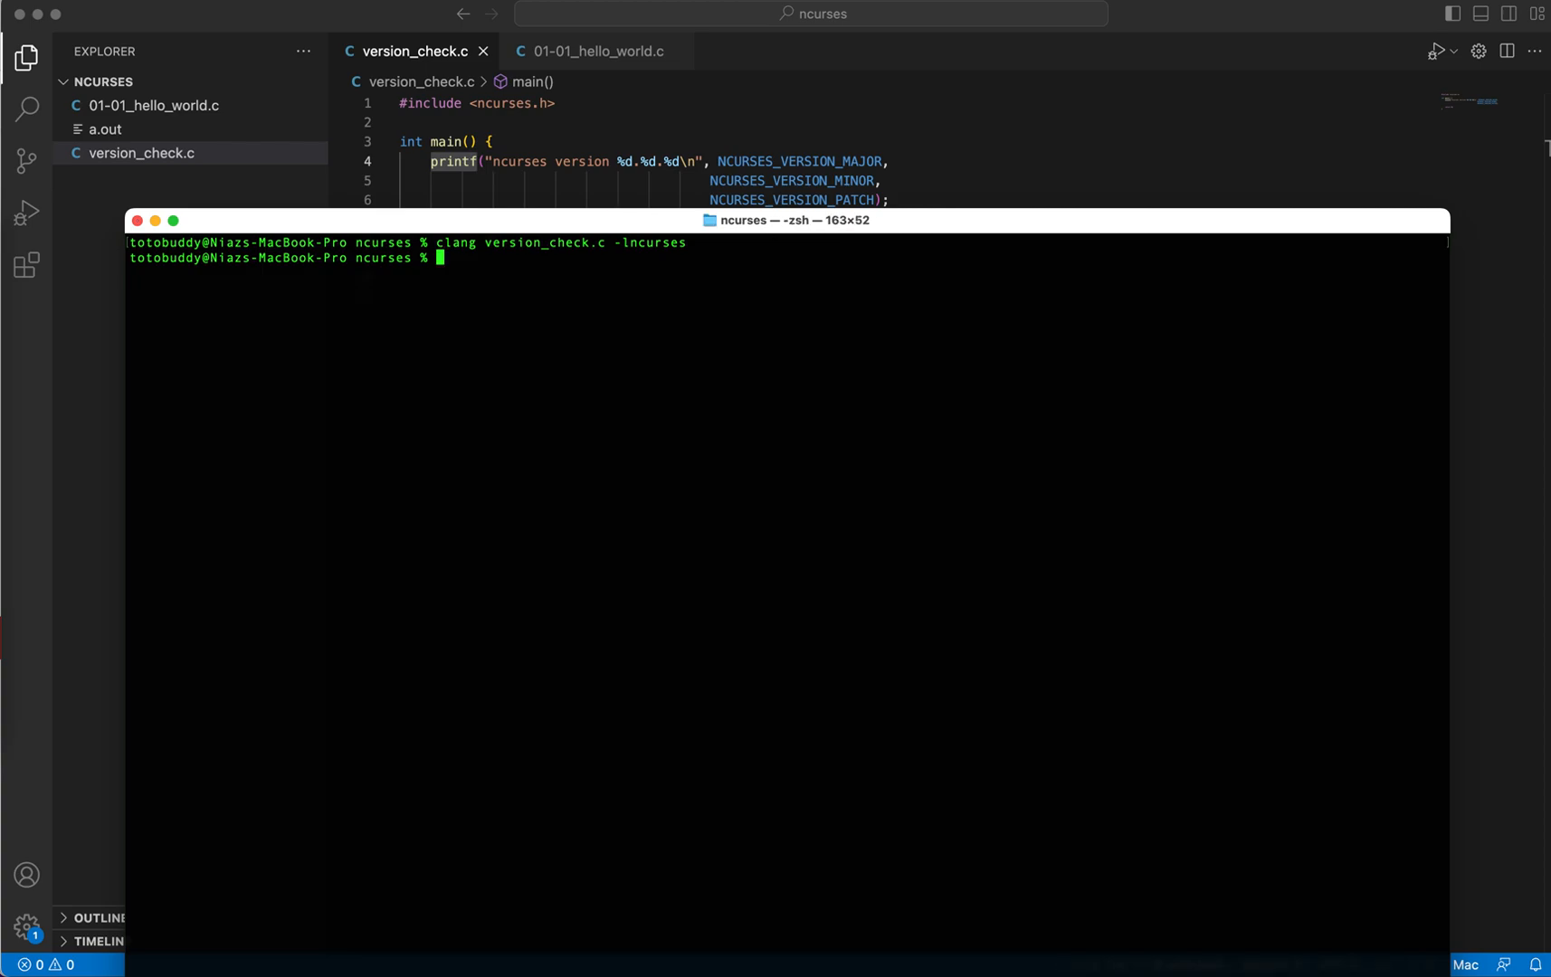
{"action": "type", "text": "./a.out"}
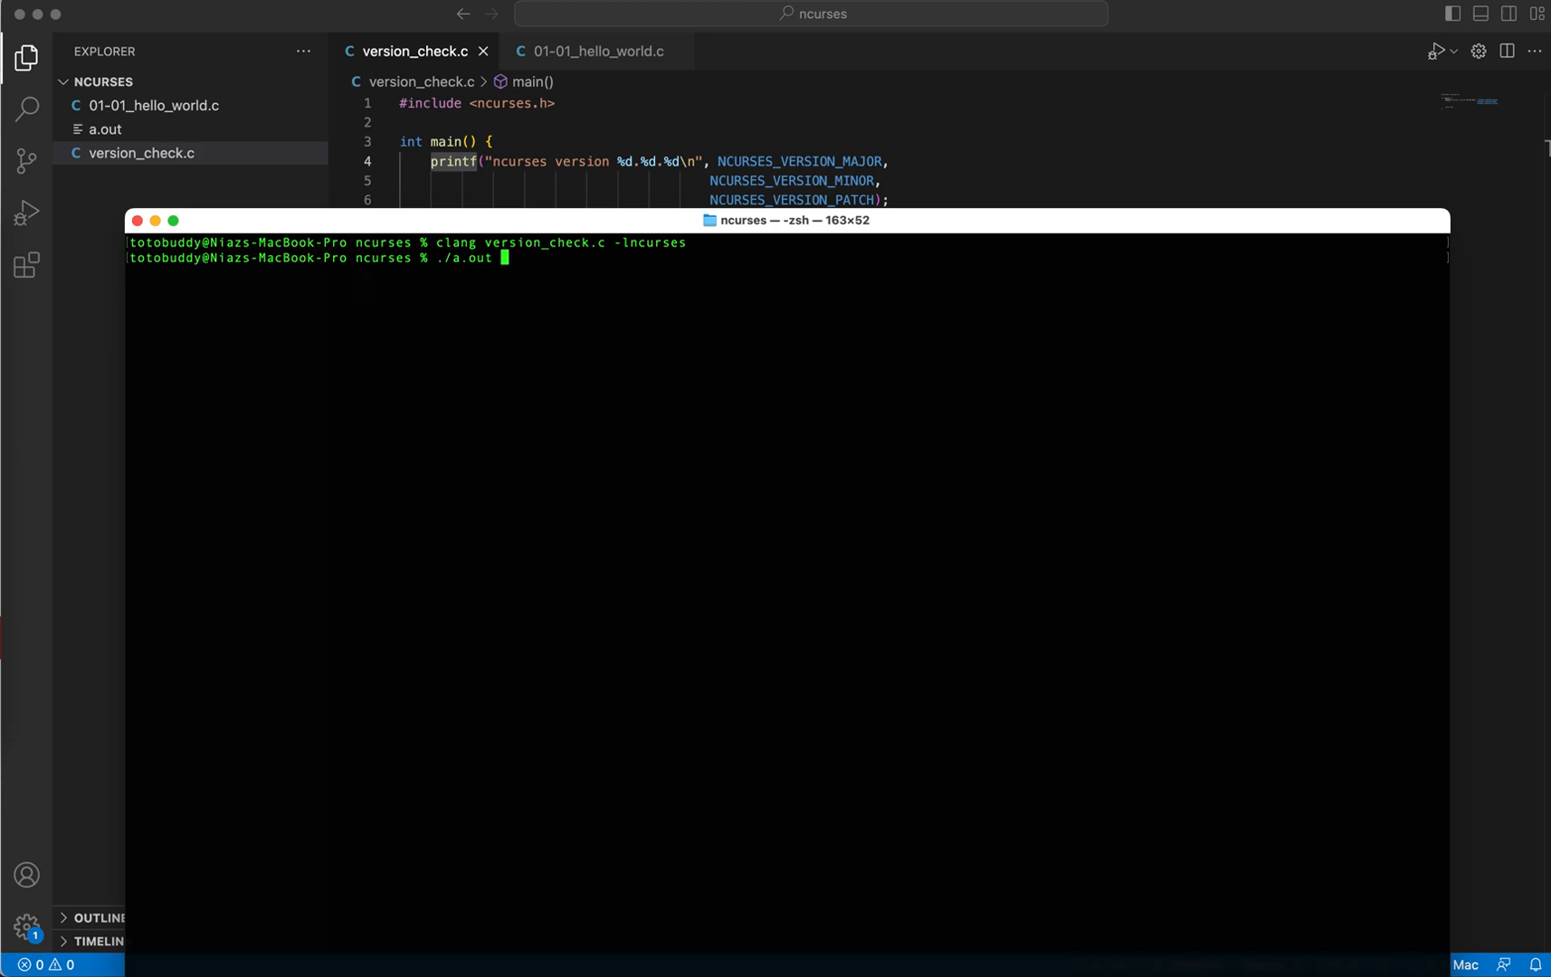
Step: Run ./a.out to print "ncurses version 5.7.20081102"
{"action": "key", "text": "Enter"}
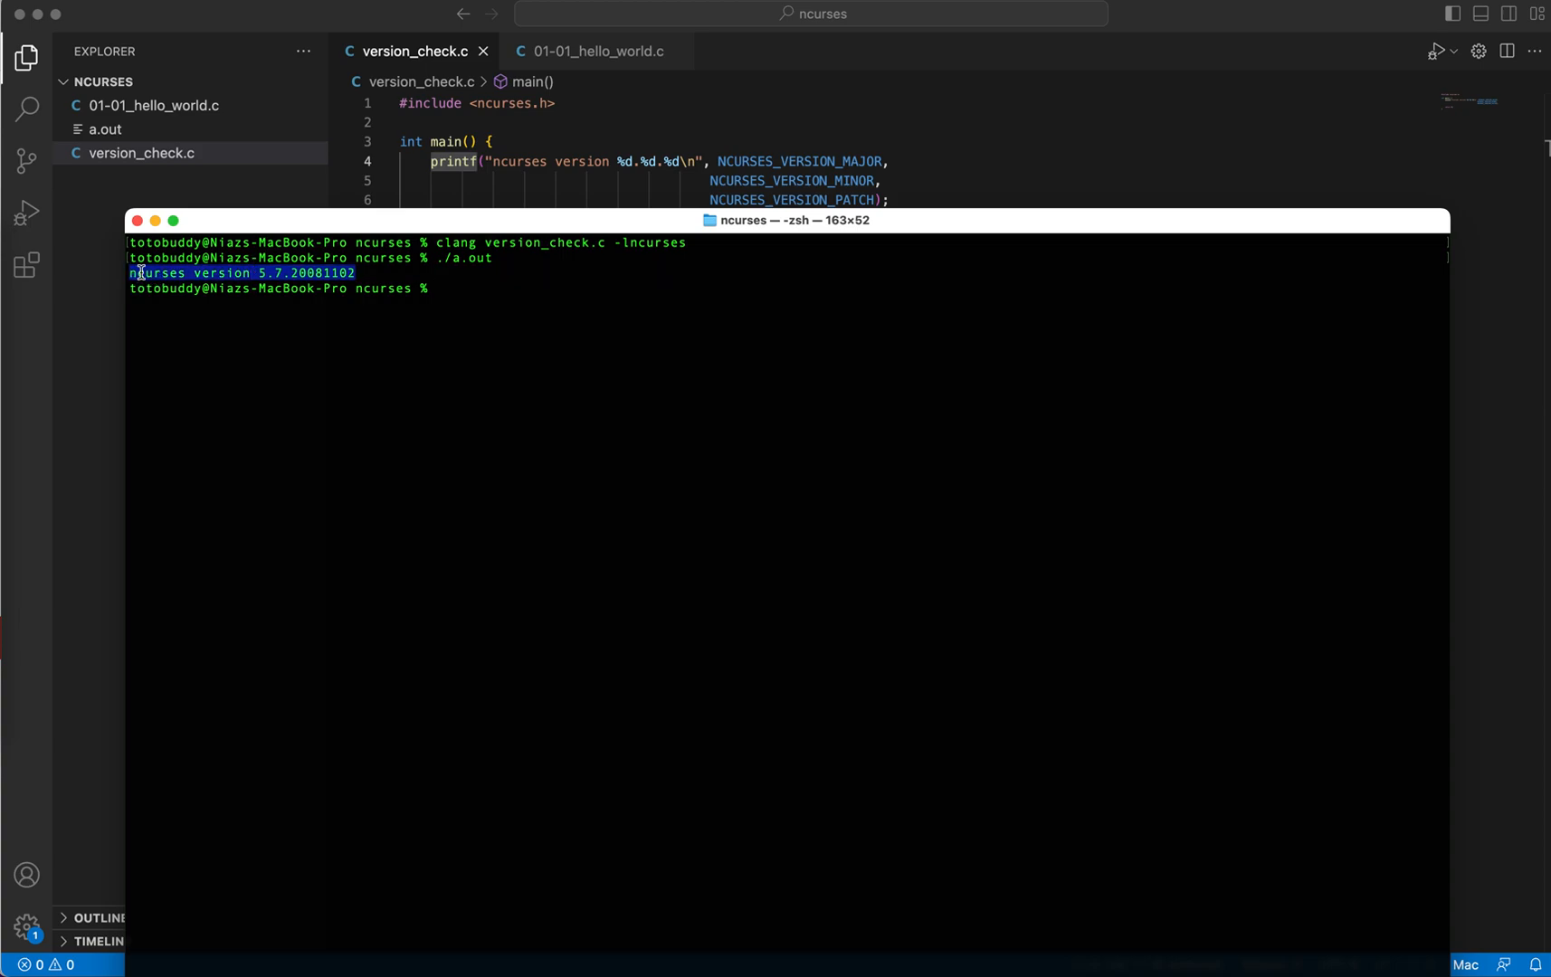
{"action": "mouse_move", "coordinate": [374, 273]}
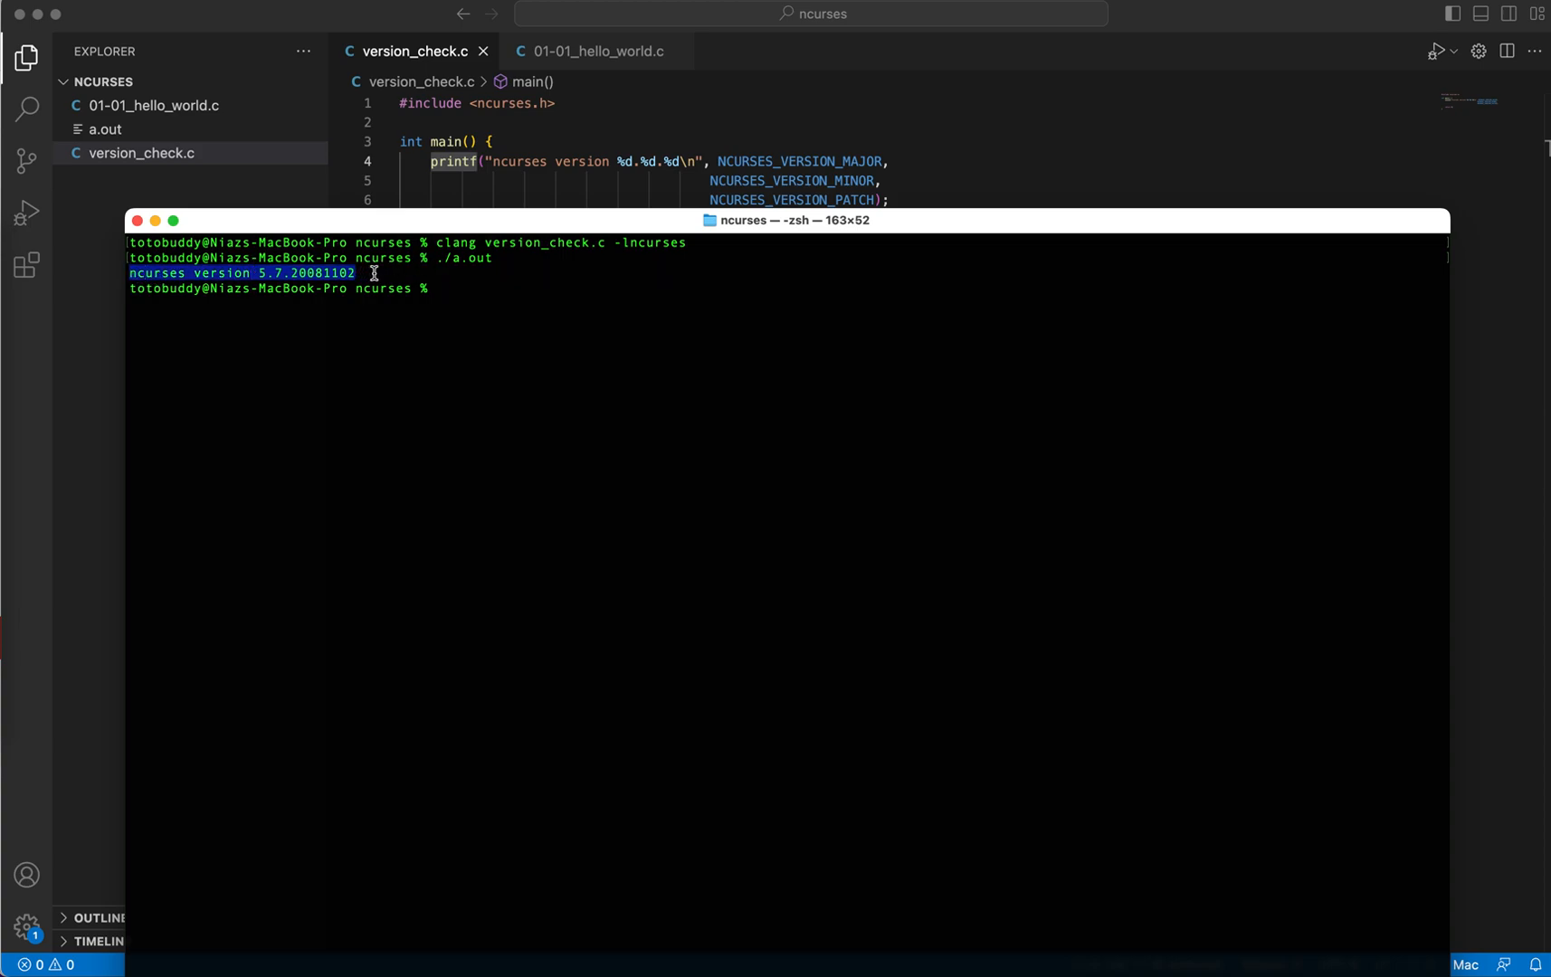
{"action": "mouse_move", "coordinate": [339, 274]}
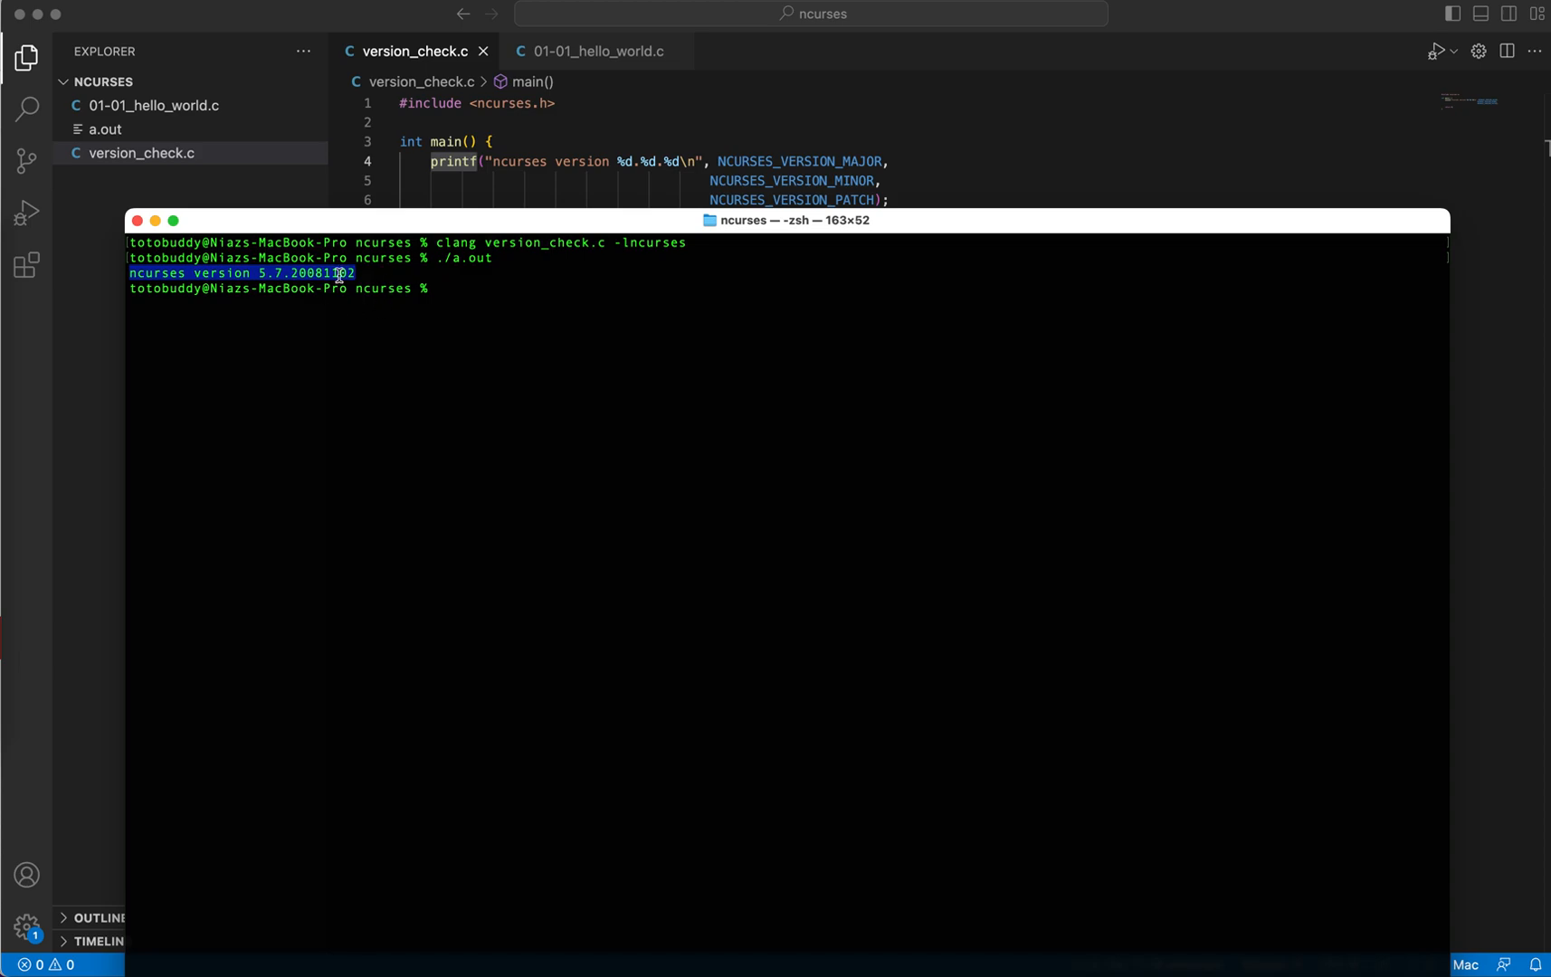
{"action": "mouse_move", "coordinate": [397, 272]}
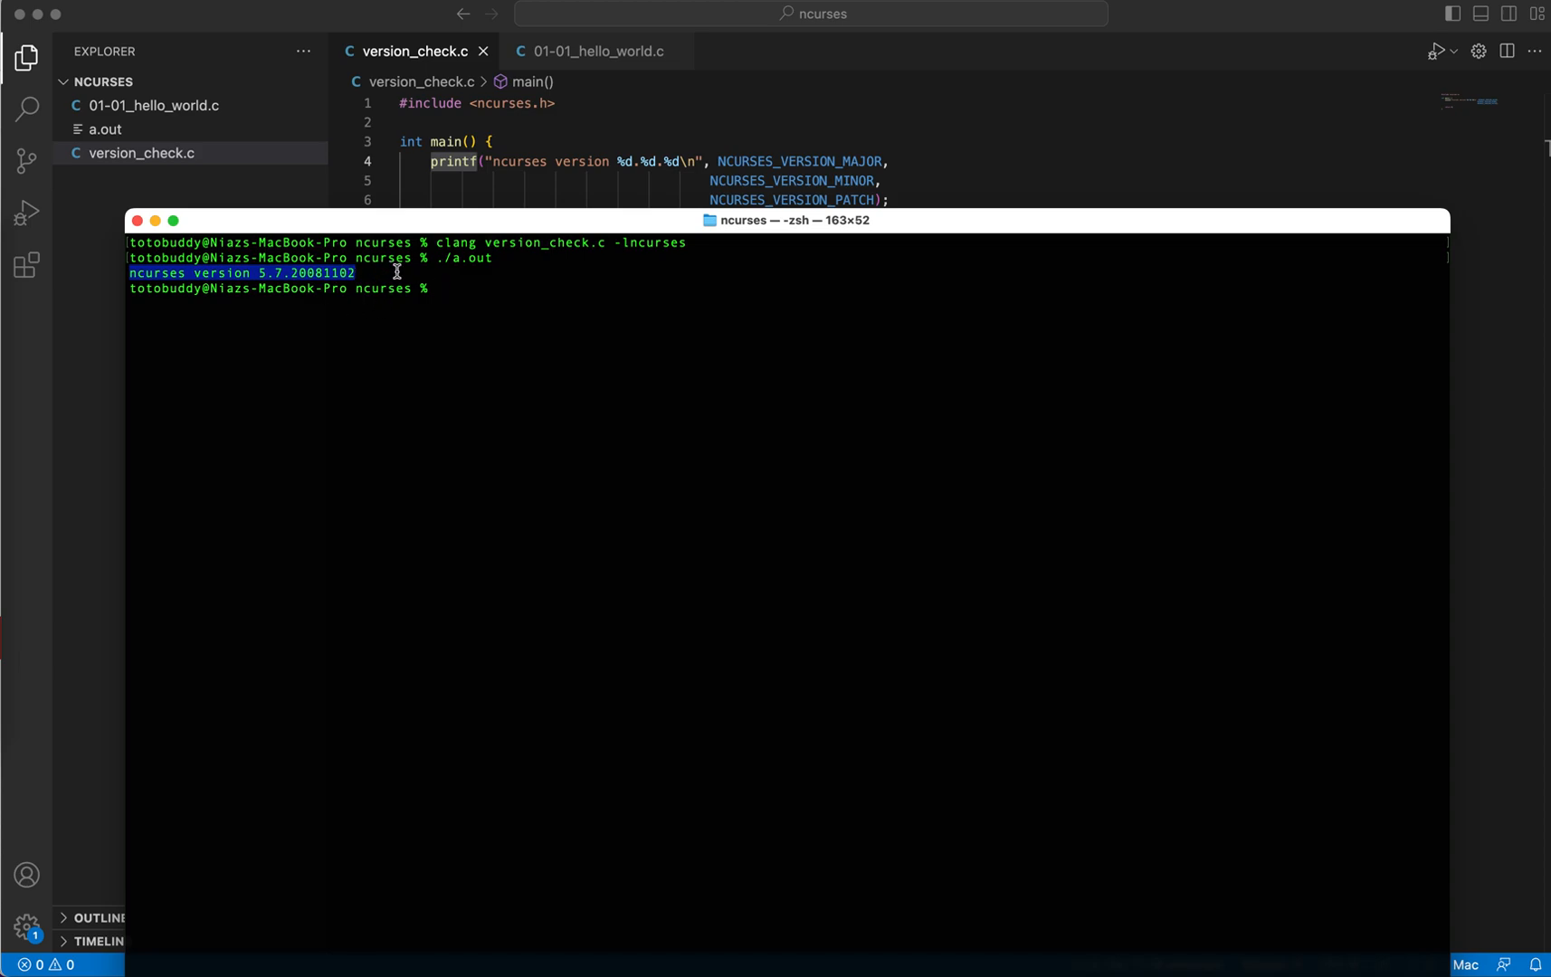